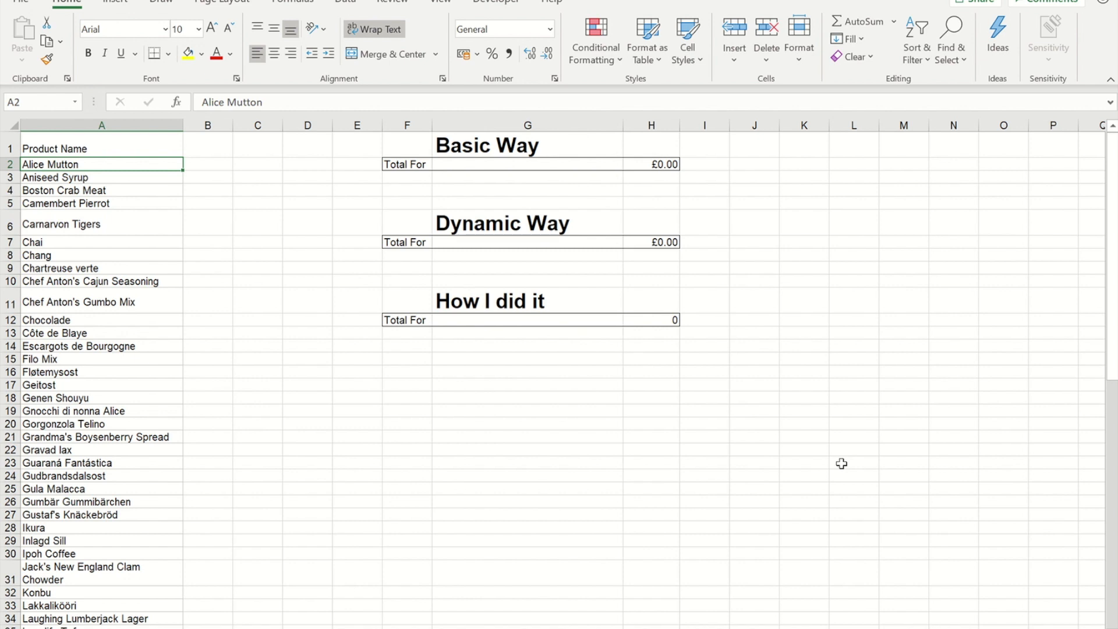
pyautogui.moveTo(258, 172)
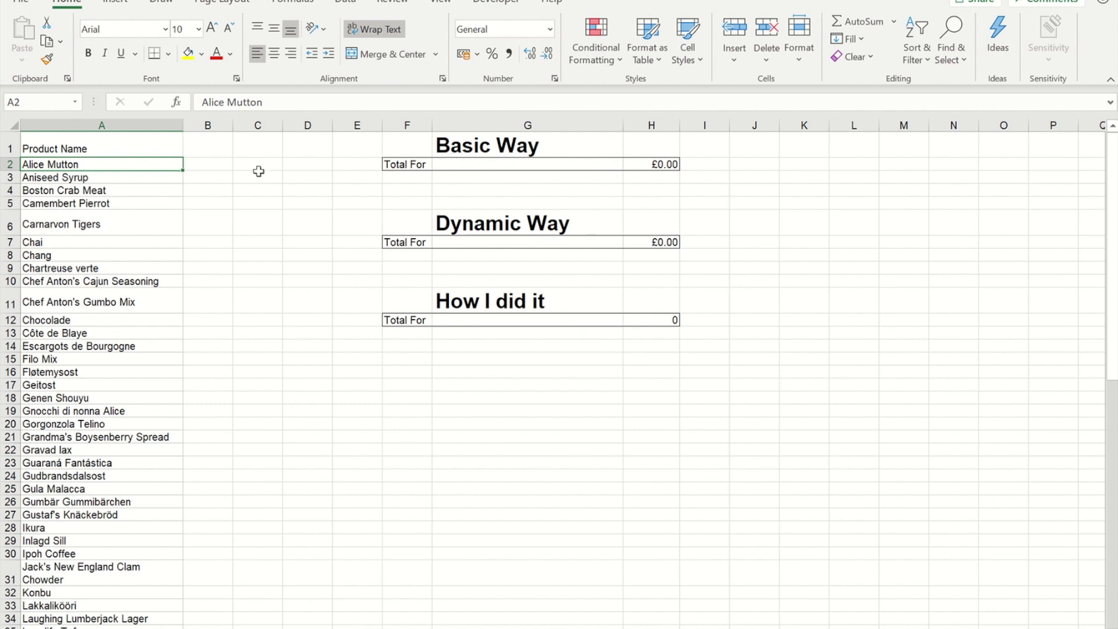
pyautogui.moveTo(492, 142)
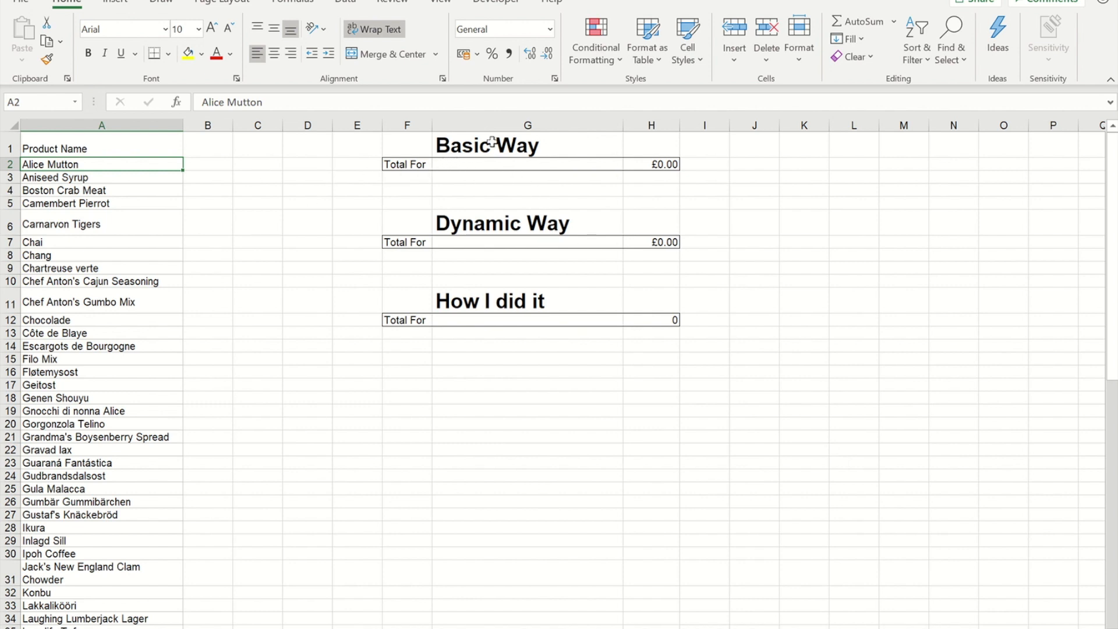
# Try entering 'ch' in G2, then discard the rejected entry.
pyautogui.click(627, 164)
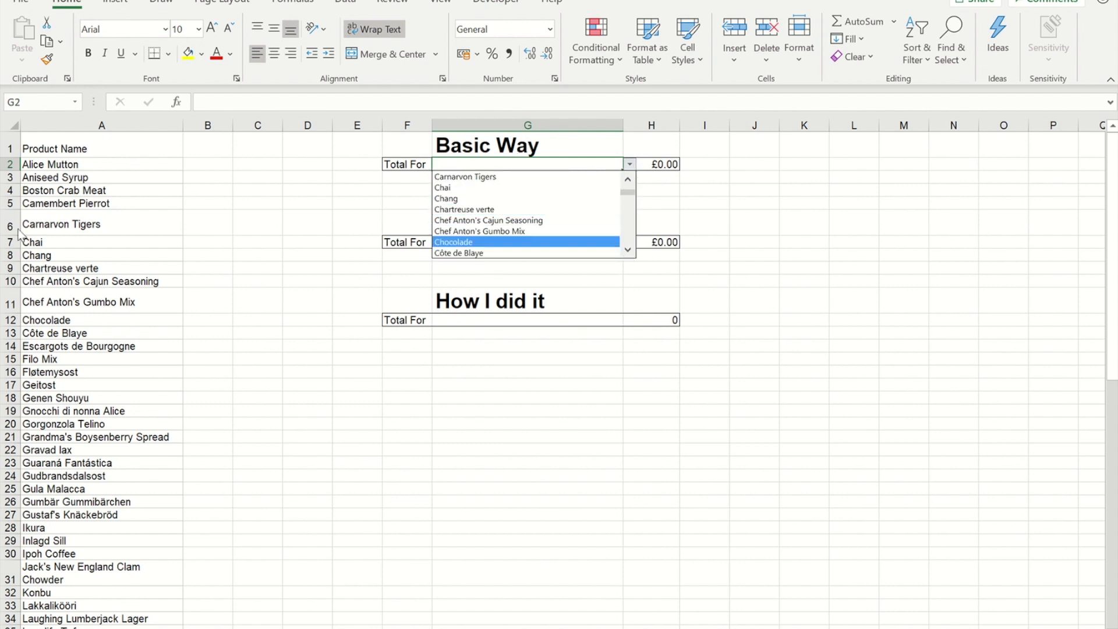
pyautogui.moveTo(87, 169)
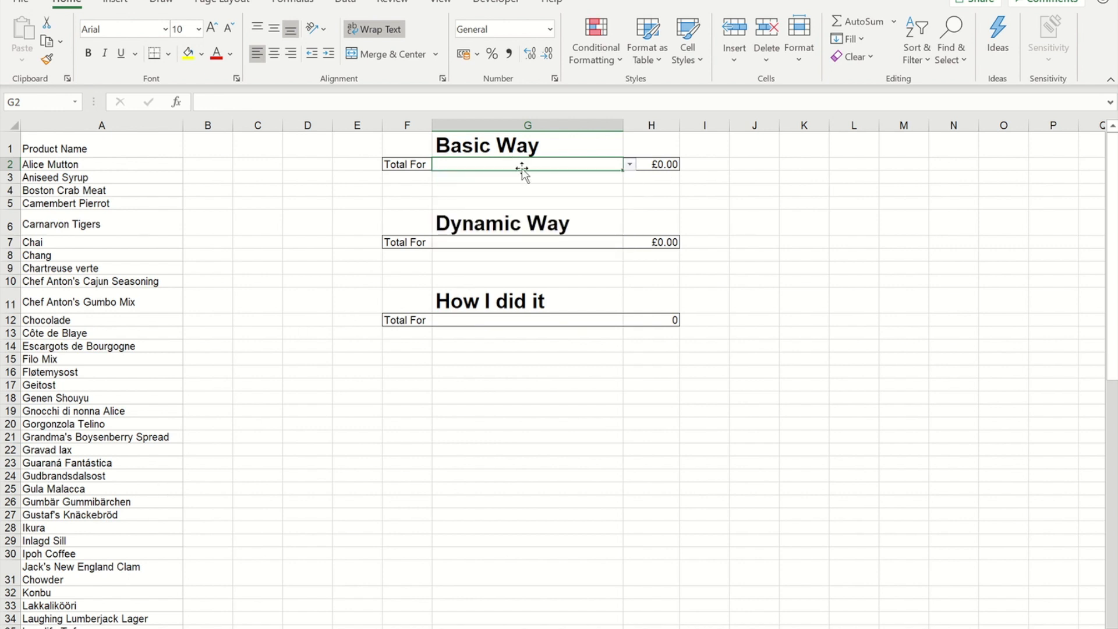
pyautogui.write('ch')
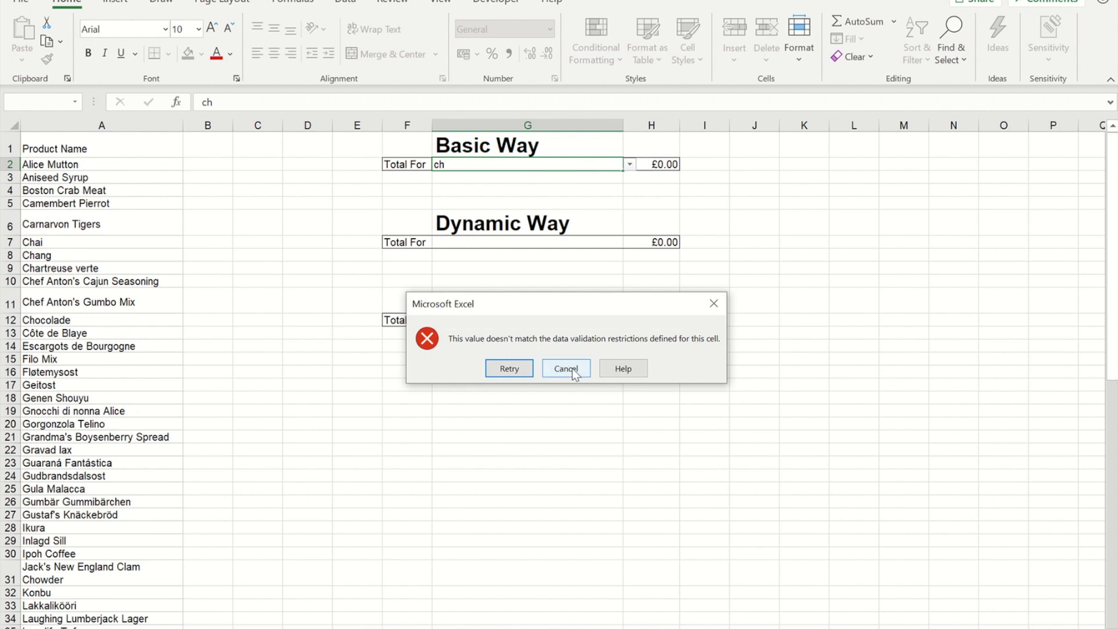
pyautogui.click(564, 368)
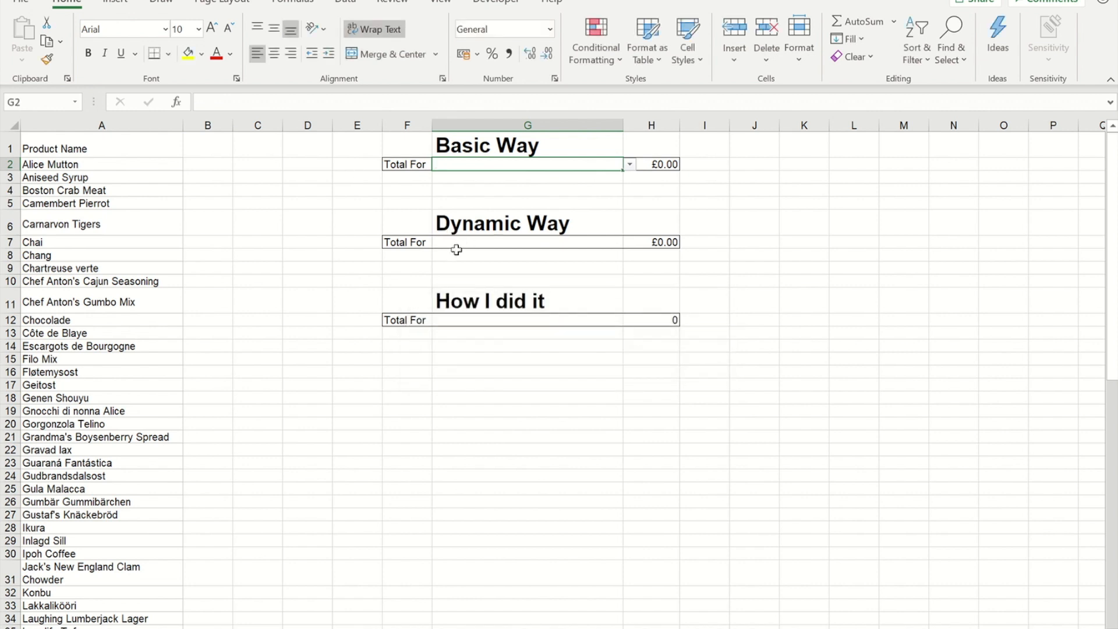
# Enter 'ch' in G7 and show its dropdown of matching products.
pyautogui.click(528, 242)
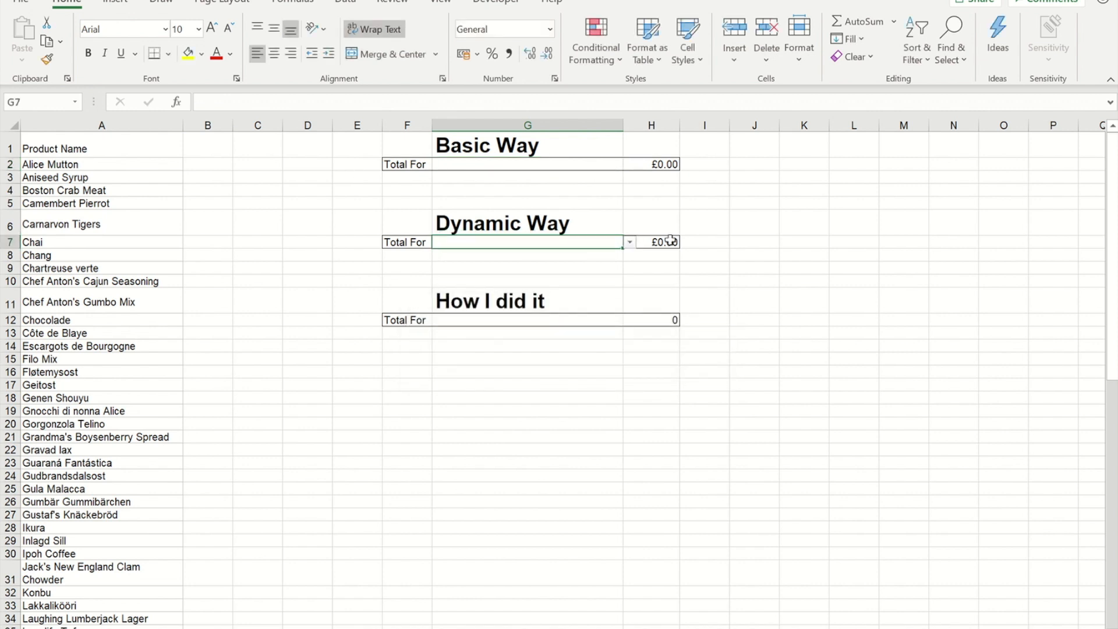
pyautogui.click(626, 242)
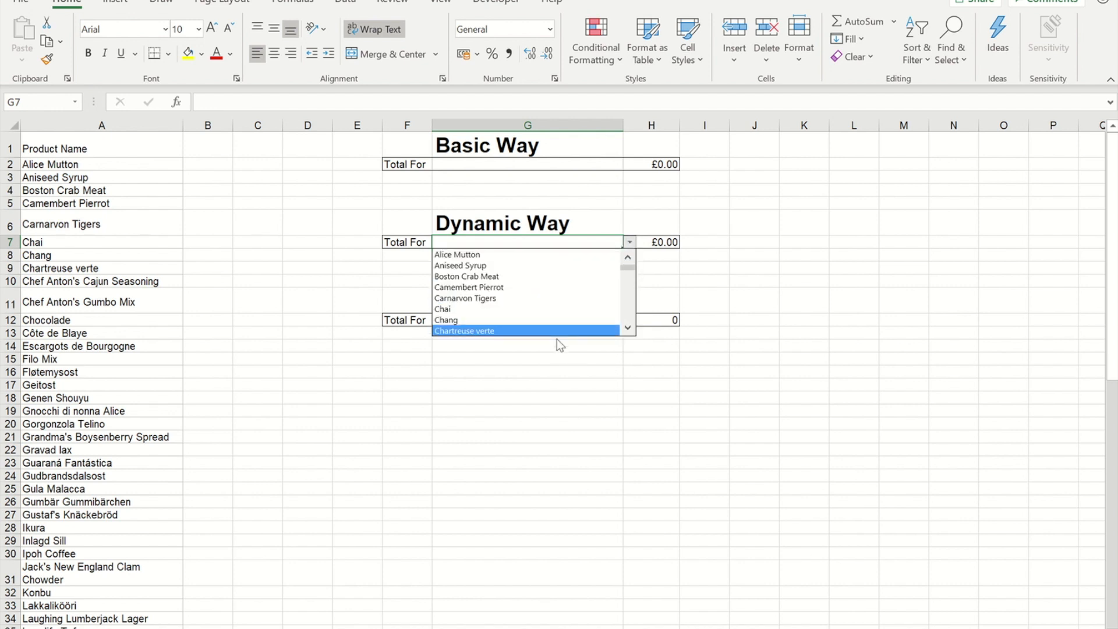
pyautogui.click(458, 242)
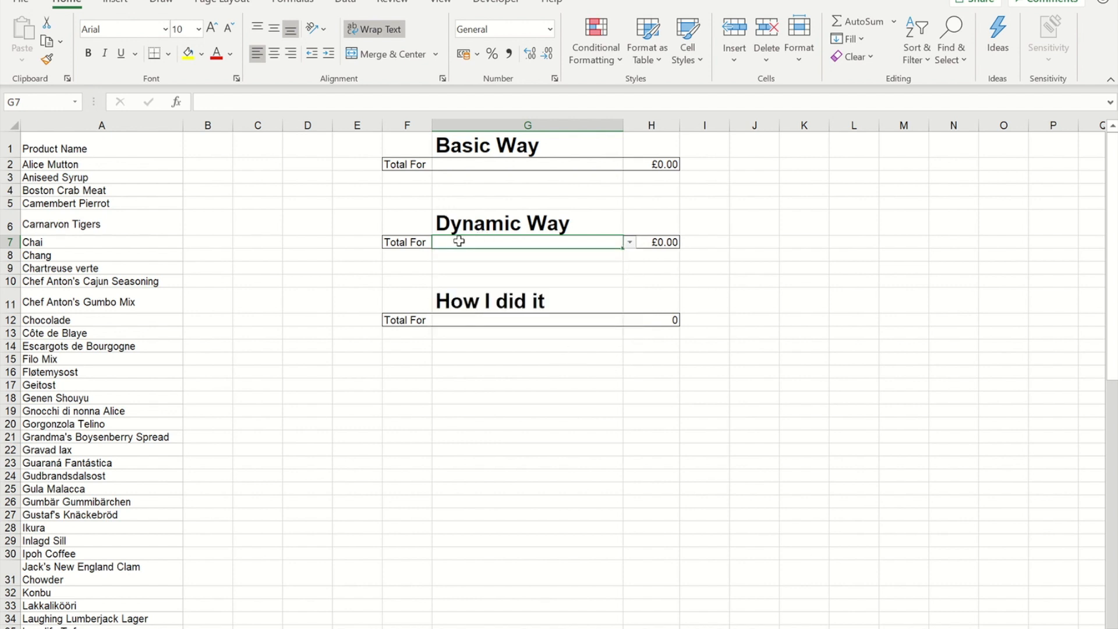
pyautogui.write('ch')
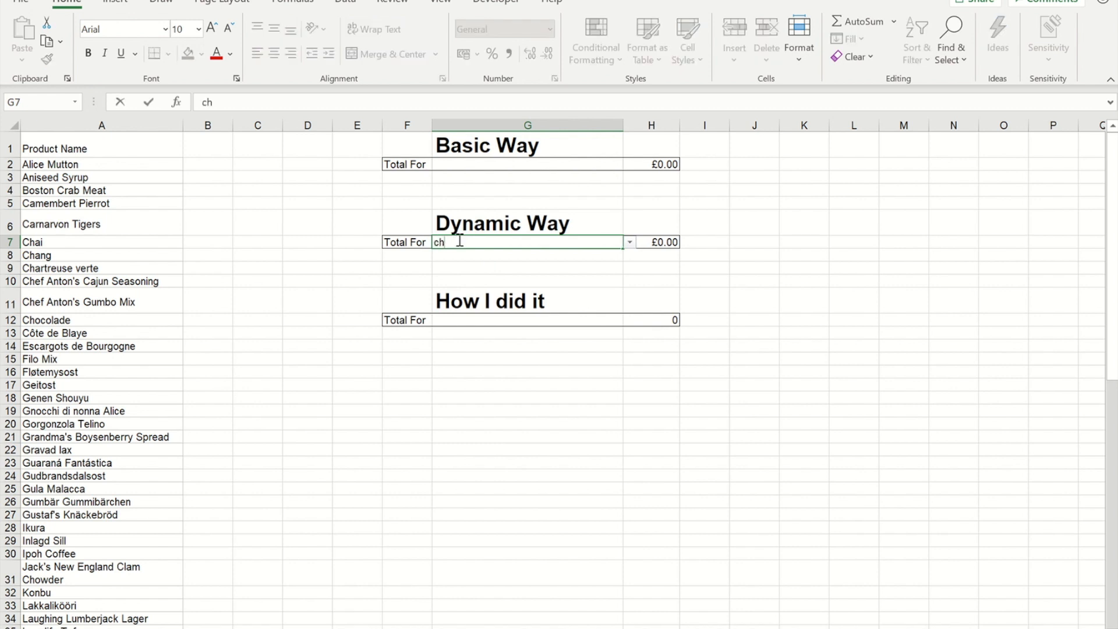
pyautogui.click(628, 241)
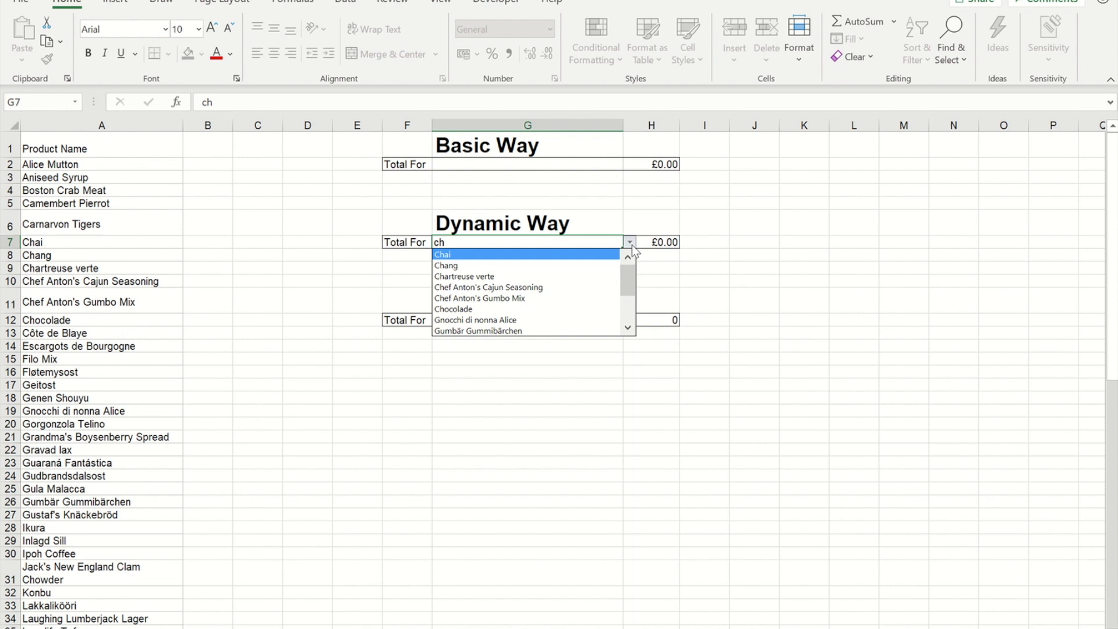
pyautogui.moveTo(488, 287)
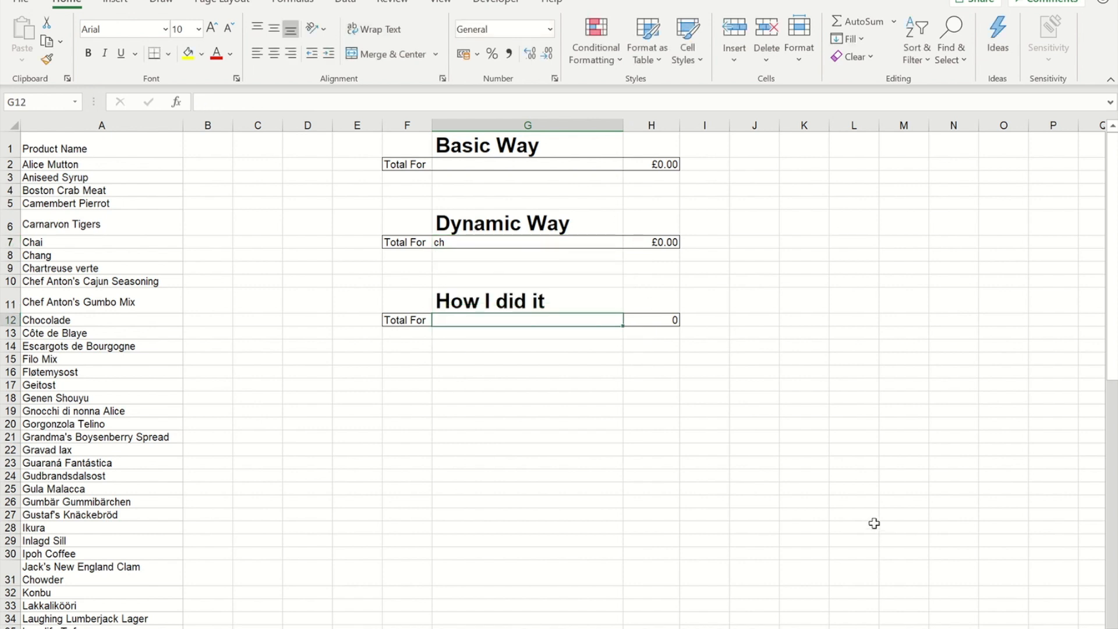
# Enter 'ch' in G12 and put =SEARCH(G12,A2:A78) in L2 to spill match positions.
pyautogui.write('ch')
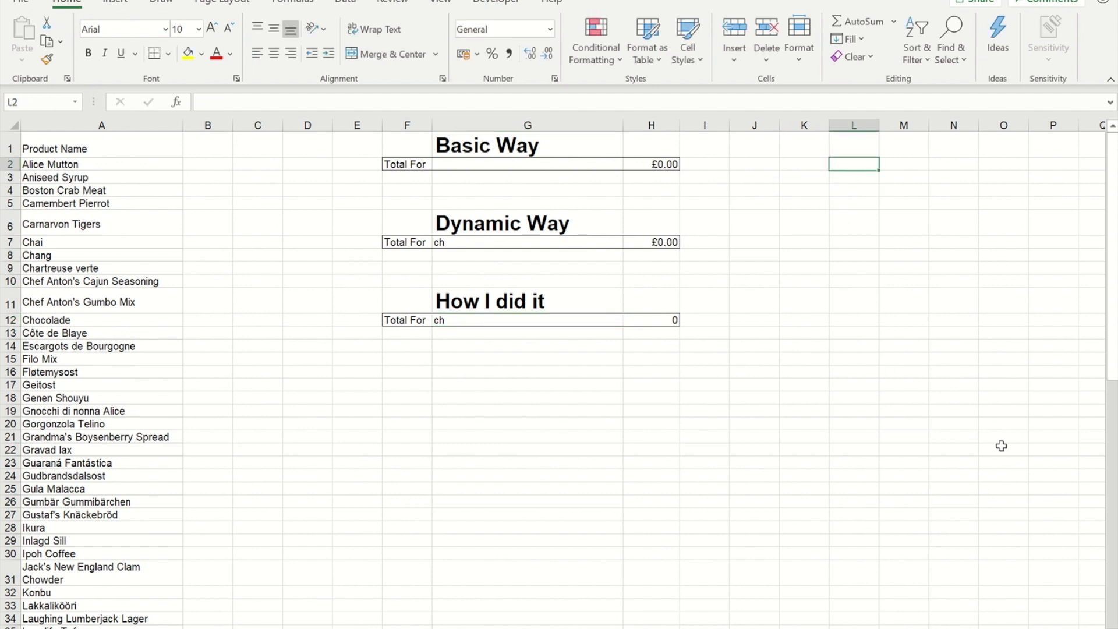
pyautogui.write('=s')
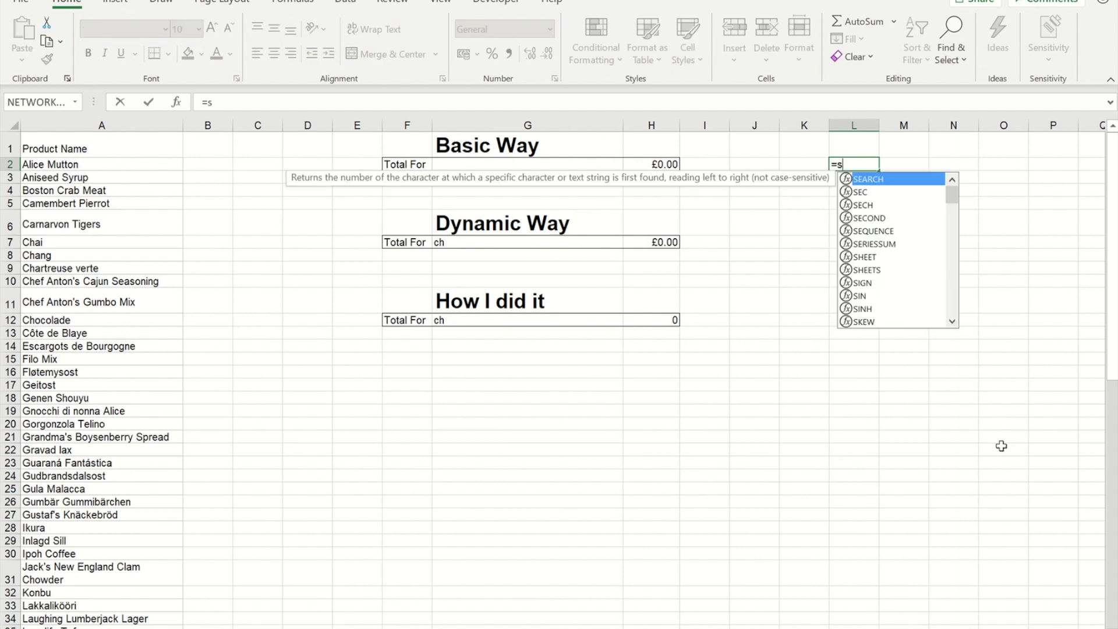
pyautogui.write('e')
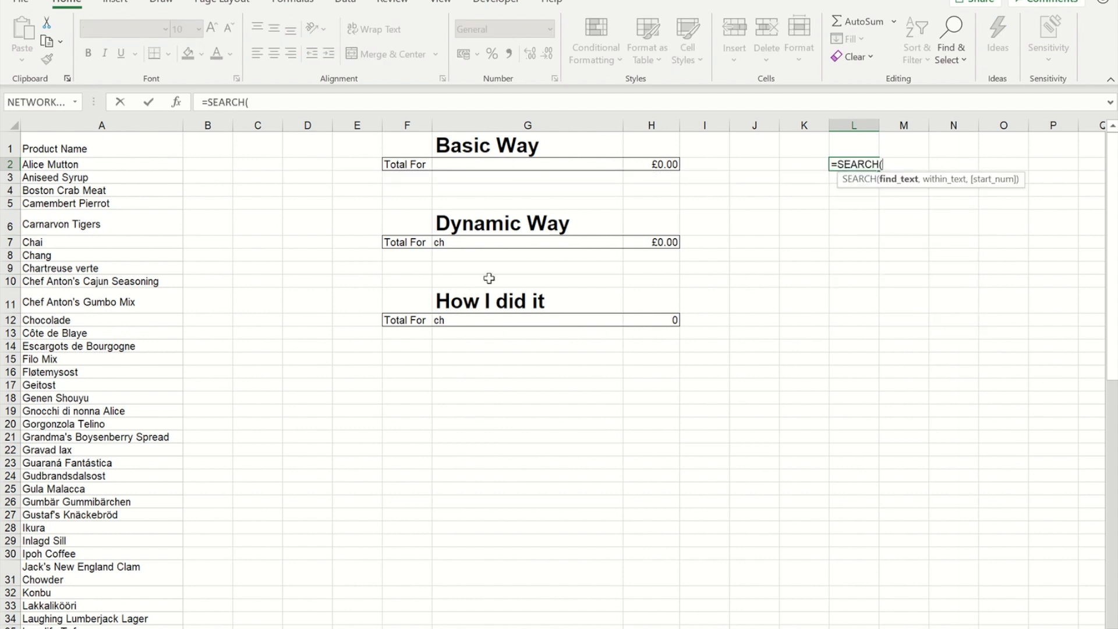
pyautogui.moveTo(476, 327)
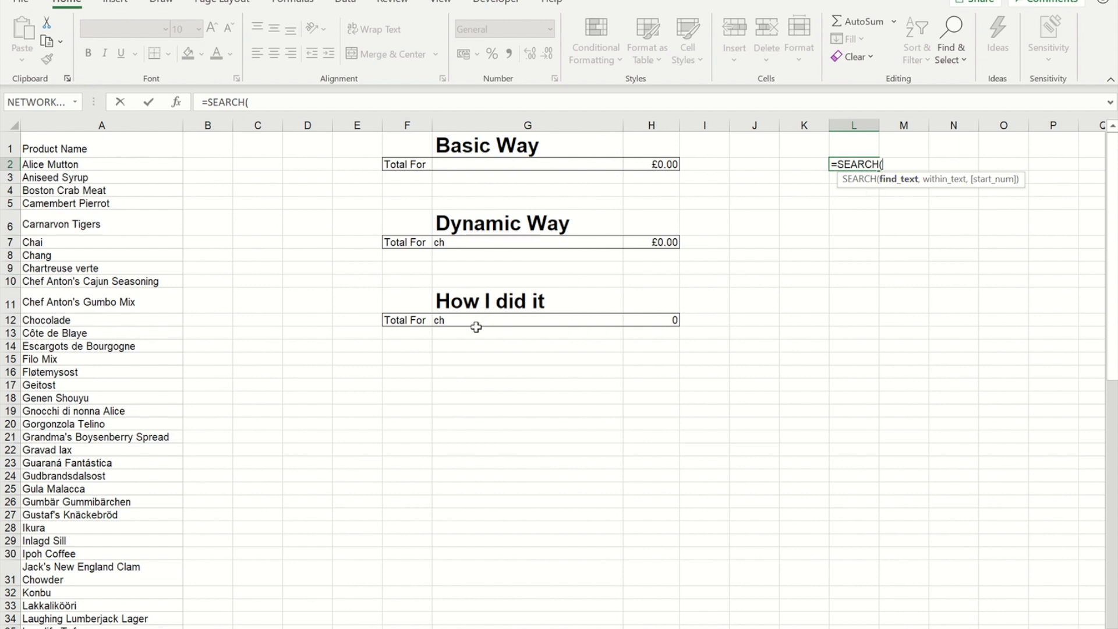
pyautogui.click(527, 319)
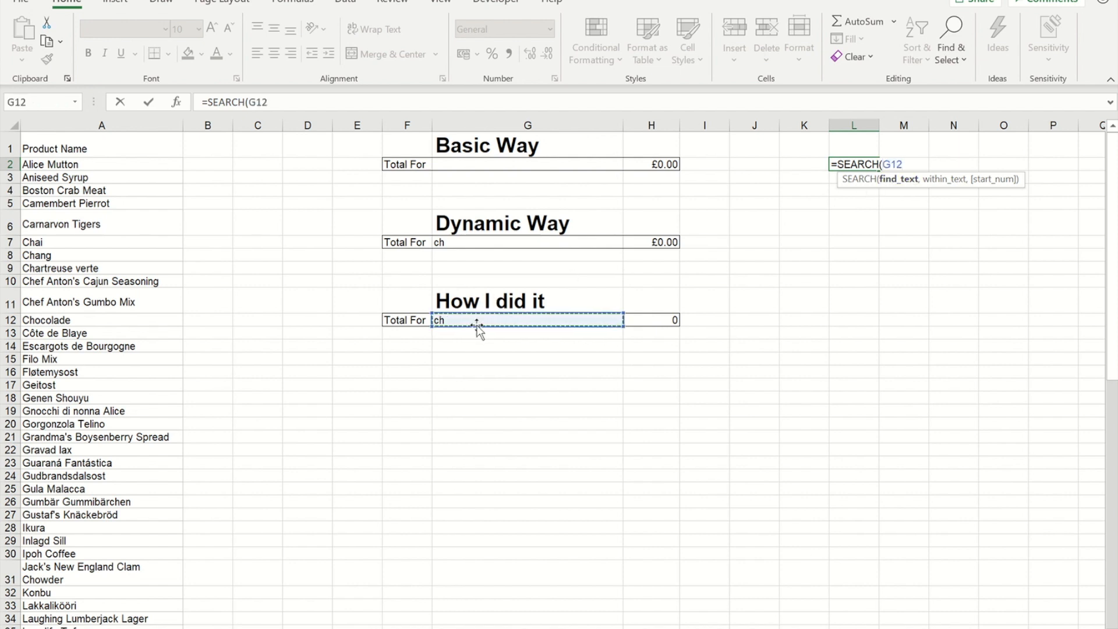
pyautogui.write(',')
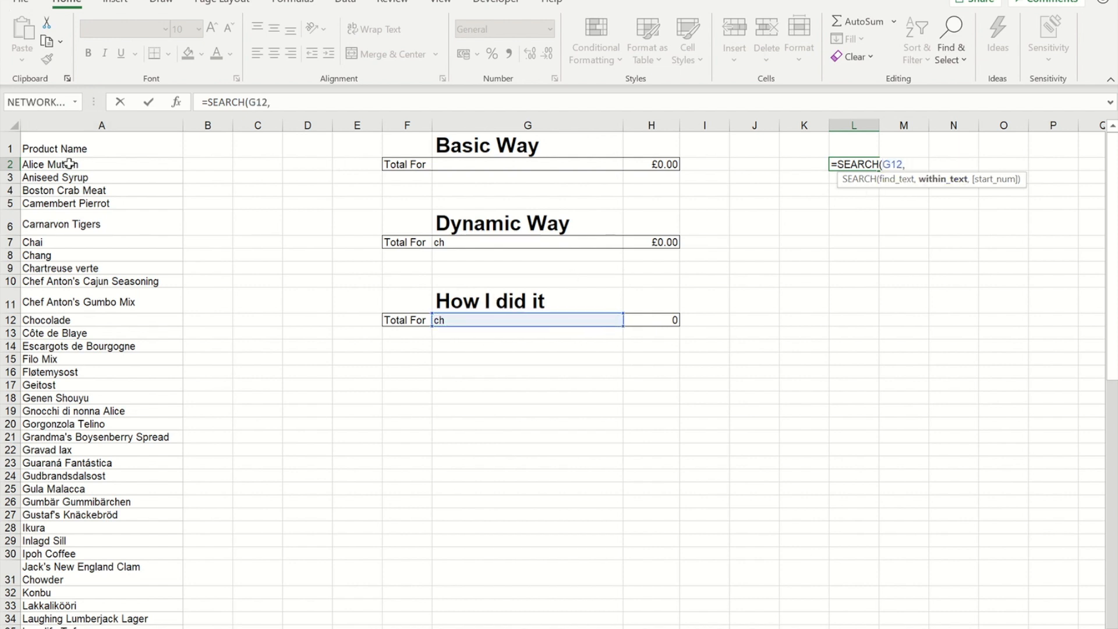
pyautogui.click(101, 164)
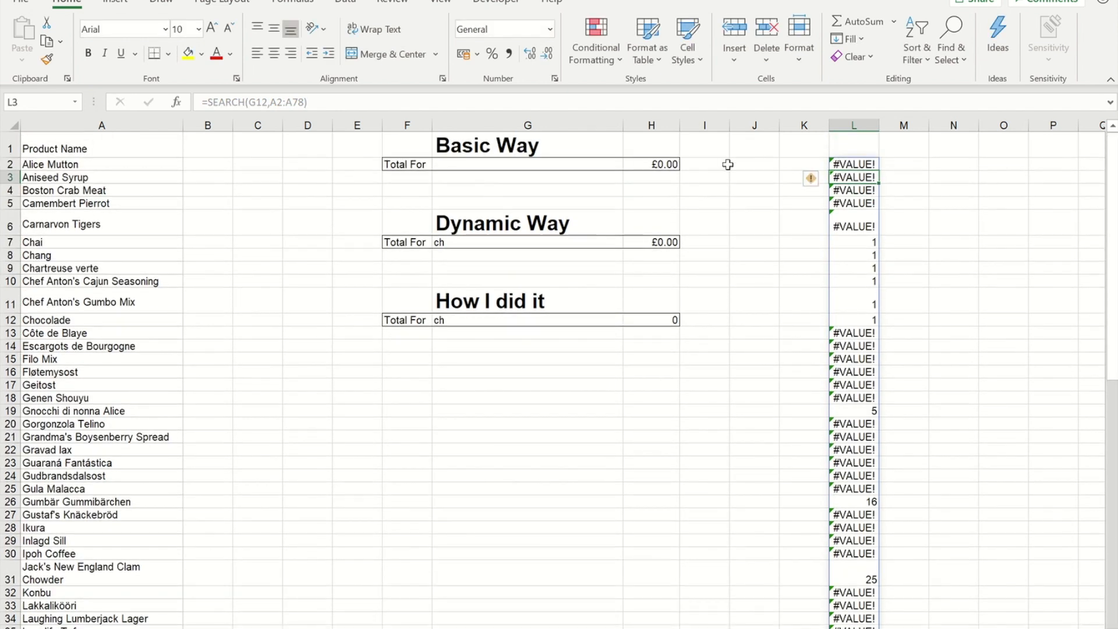
pyautogui.click(854, 164)
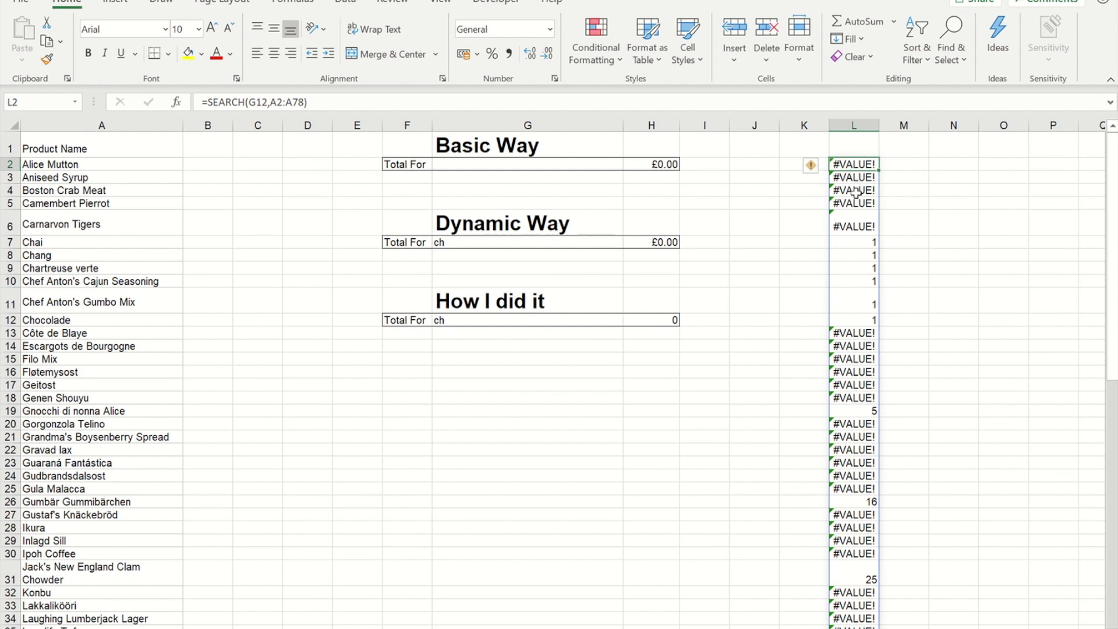
pyautogui.moveTo(851, 248)
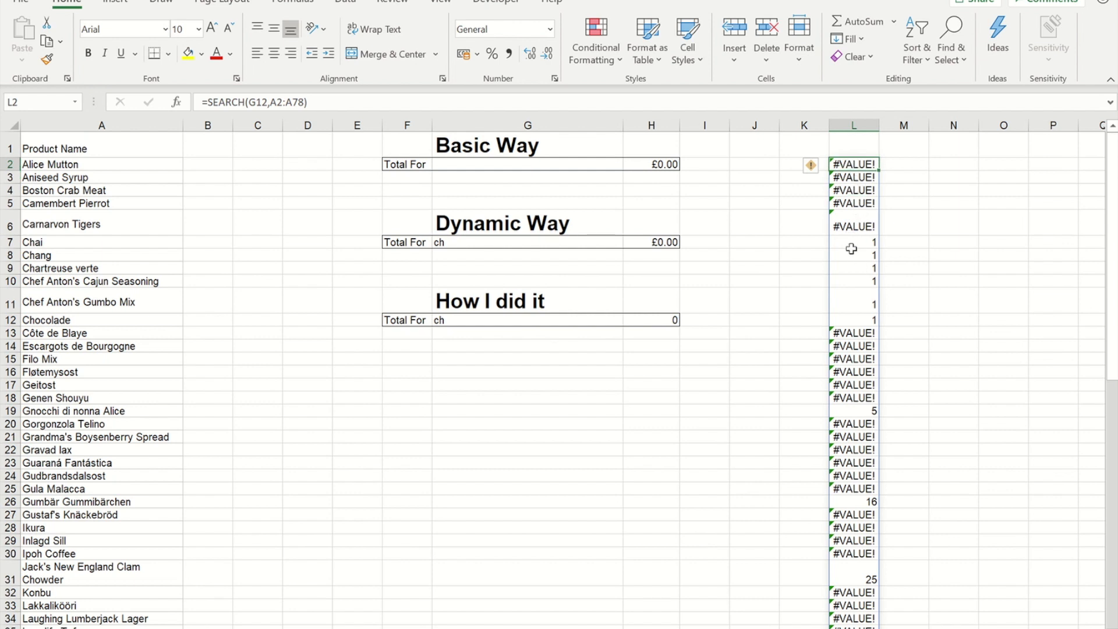
pyautogui.moveTo(854, 247)
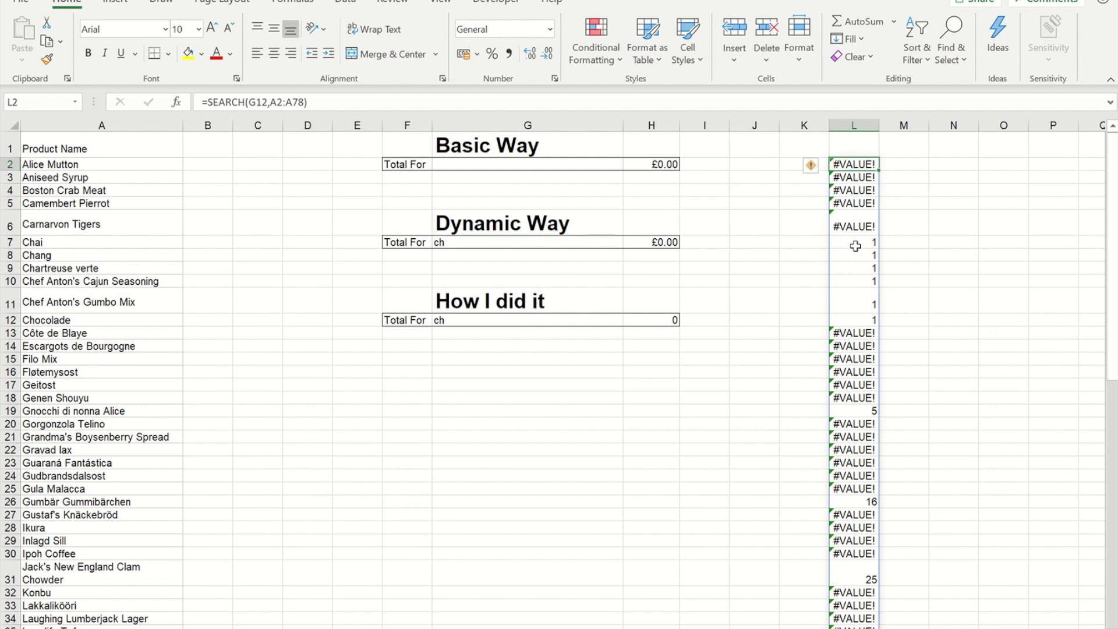
pyautogui.moveTo(310, 265)
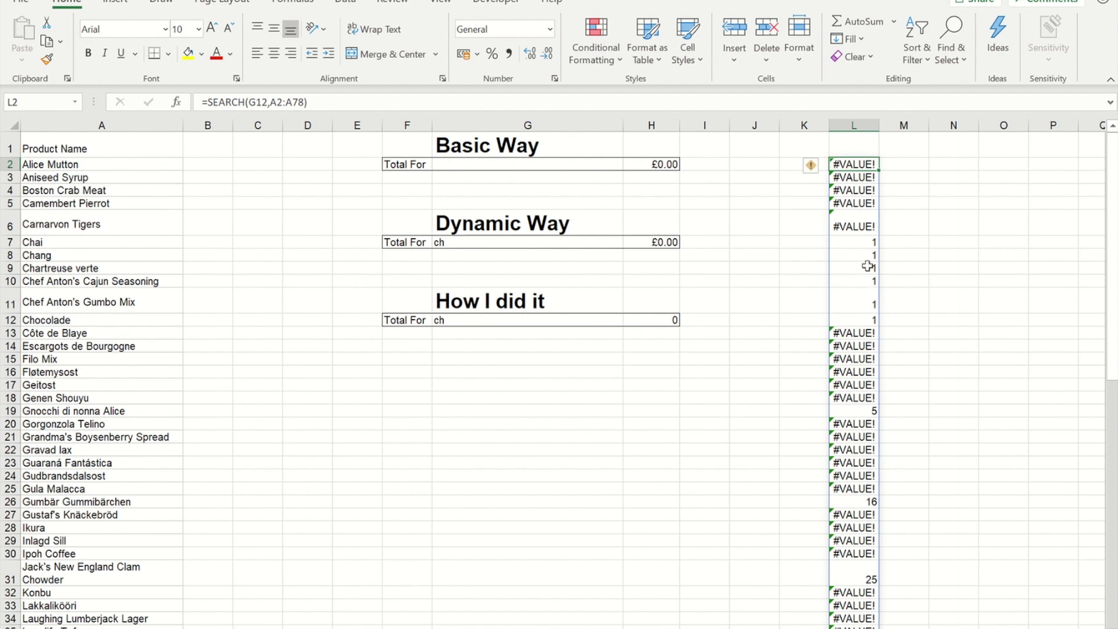
pyautogui.moveTo(860, 414)
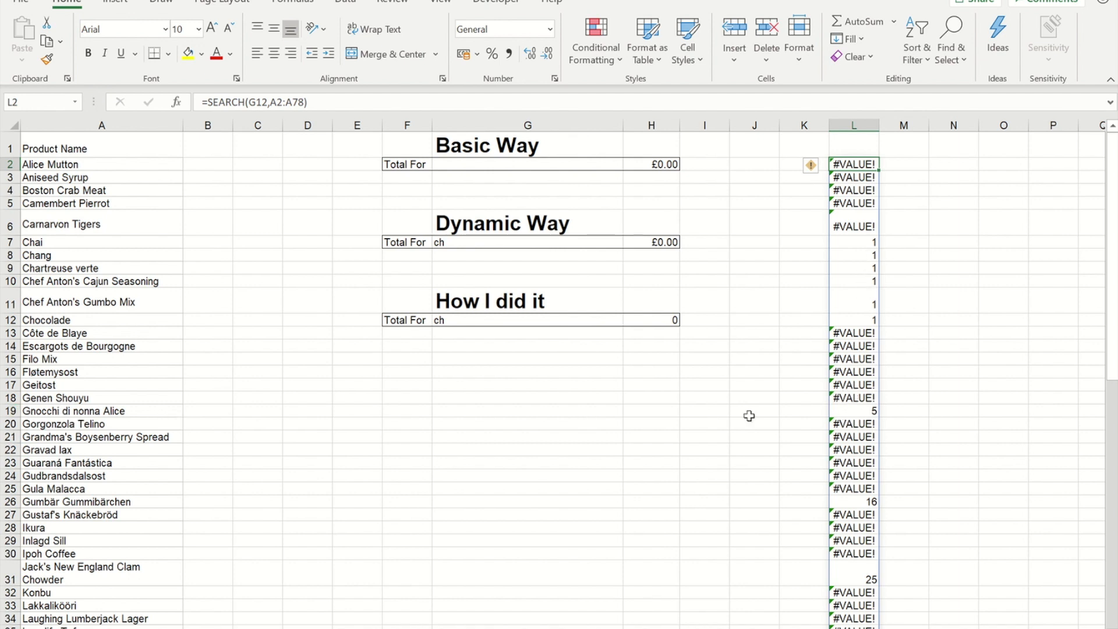
pyautogui.moveTo(1062, 340)
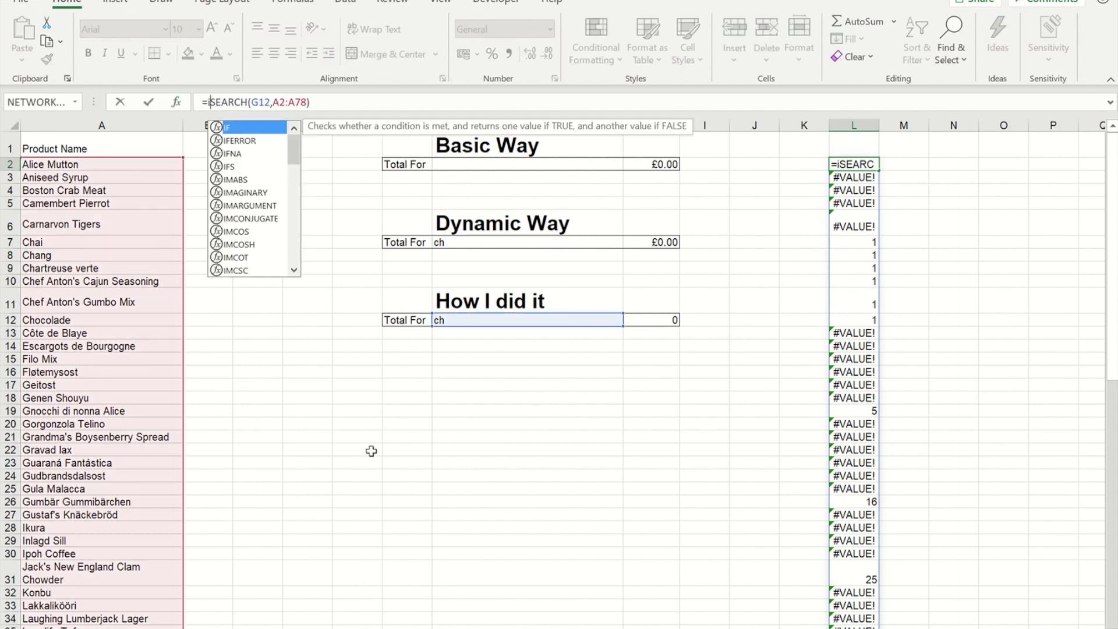
# Wrap the L2 formula as =ISNUMBER(SEARCH(G12,A2:A78)).
pyautogui.write('ISNUMBER(')
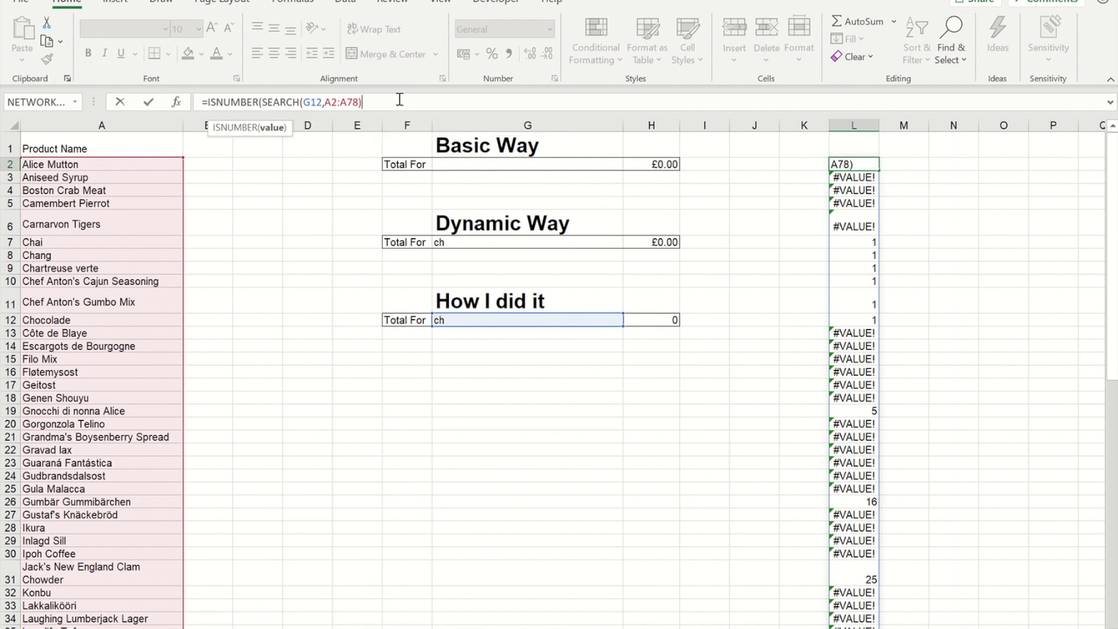
pyautogui.write(')')
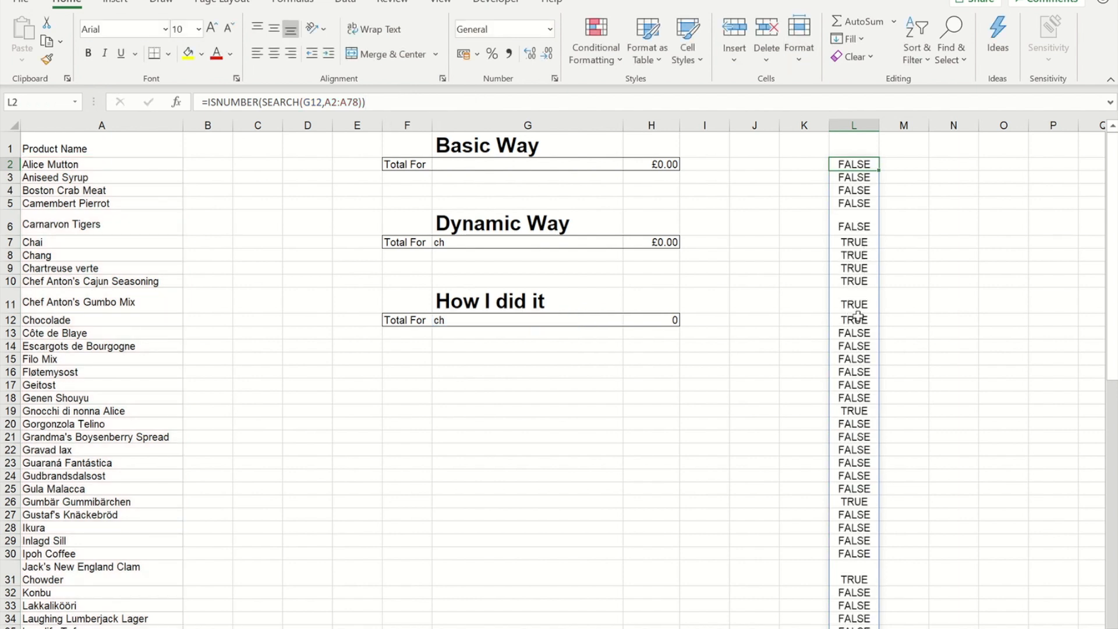
pyautogui.moveTo(827, 437)
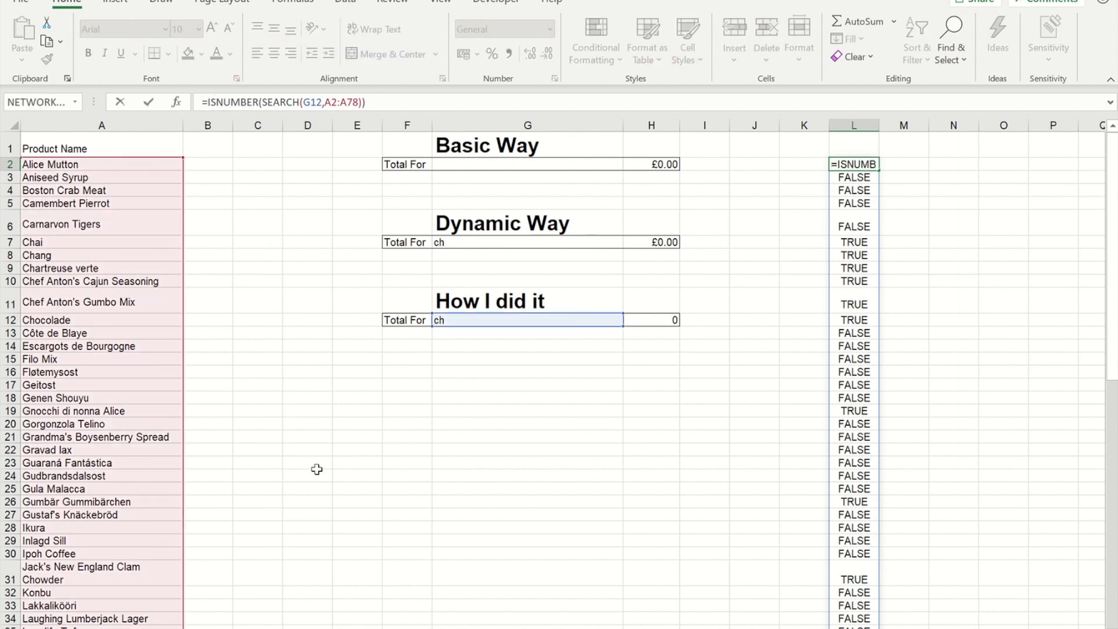
# Change L2 to =FILTER(A2:A78,ISNUMBER(SEARCH(G12,A2:A78))).
pyautogui.write('fiI')
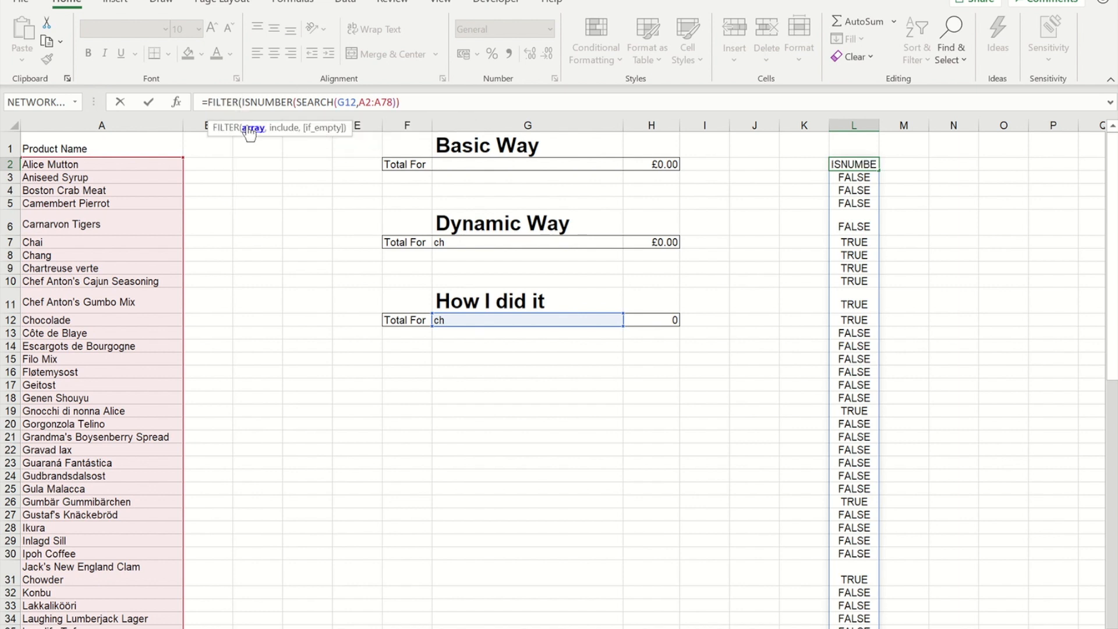
pyautogui.click(101, 124)
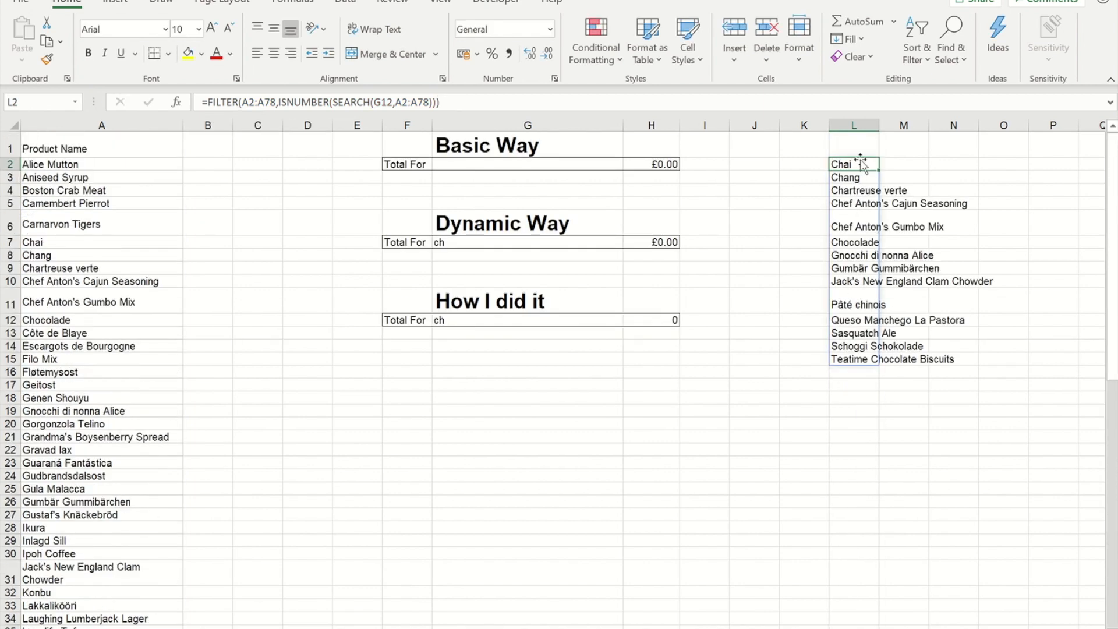
pyautogui.moveTo(858, 372)
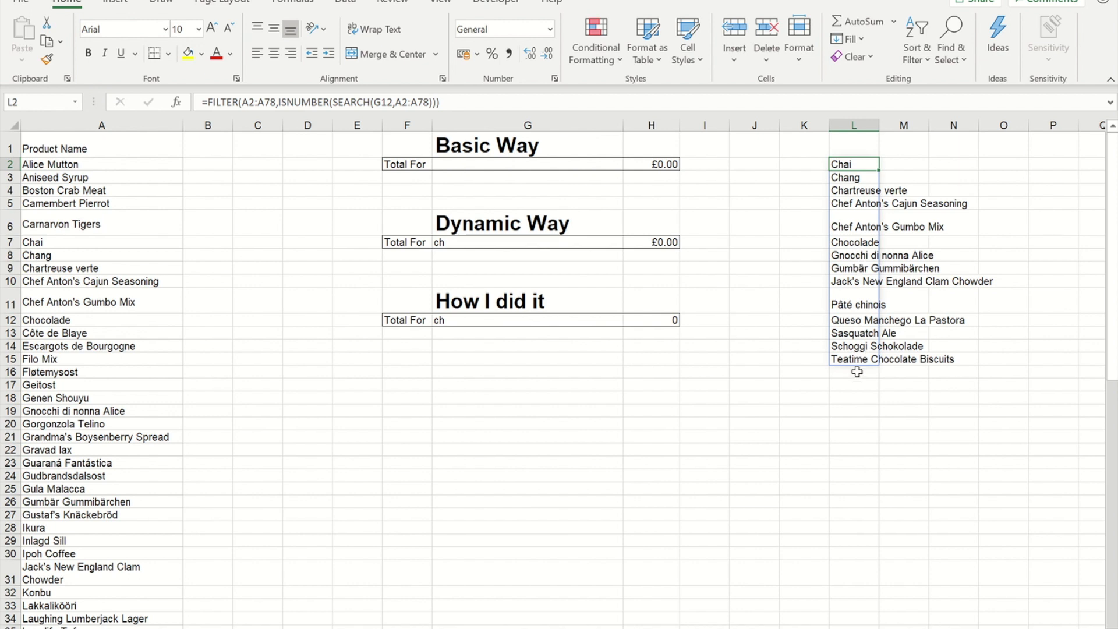
pyautogui.moveTo(428, 258)
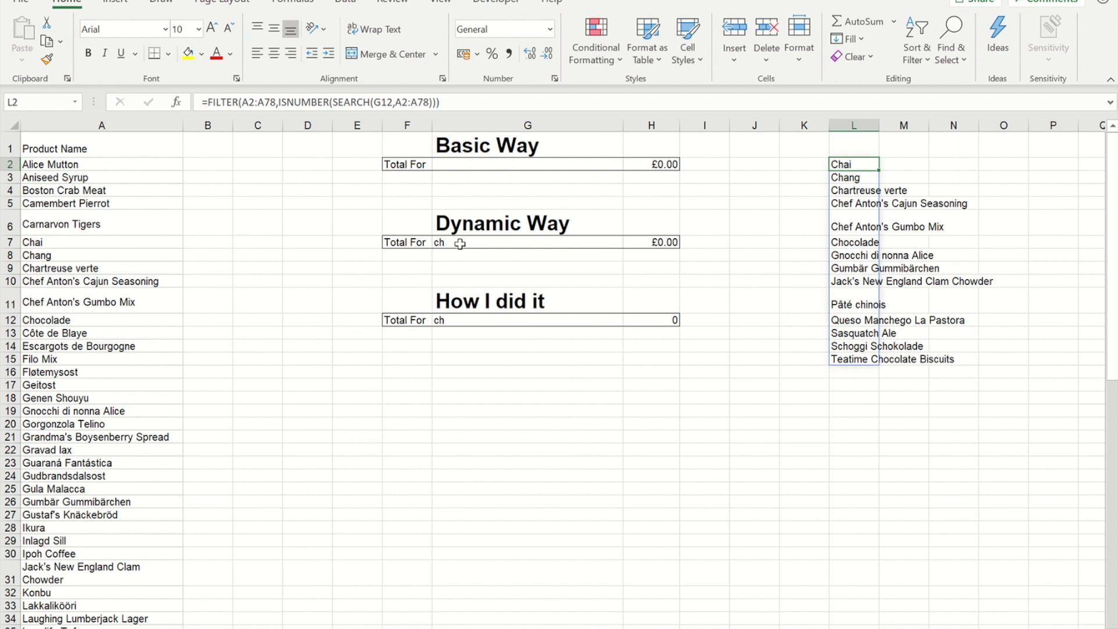
# Set the search text in G7 and G12 to 'cp'.
pyautogui.write('cp')
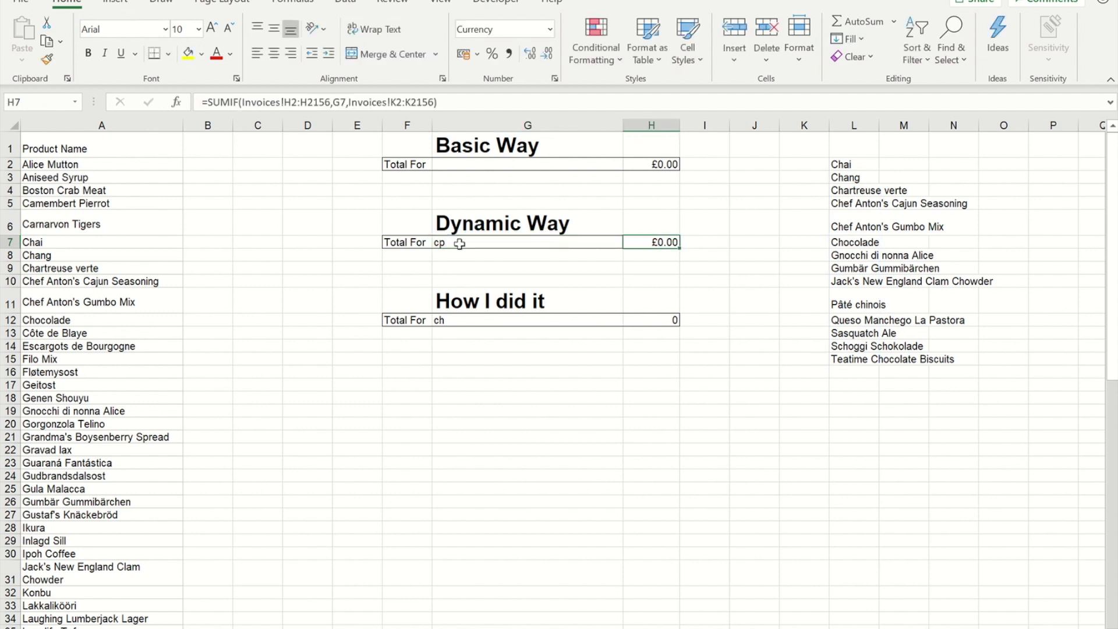
pyautogui.click(528, 241)
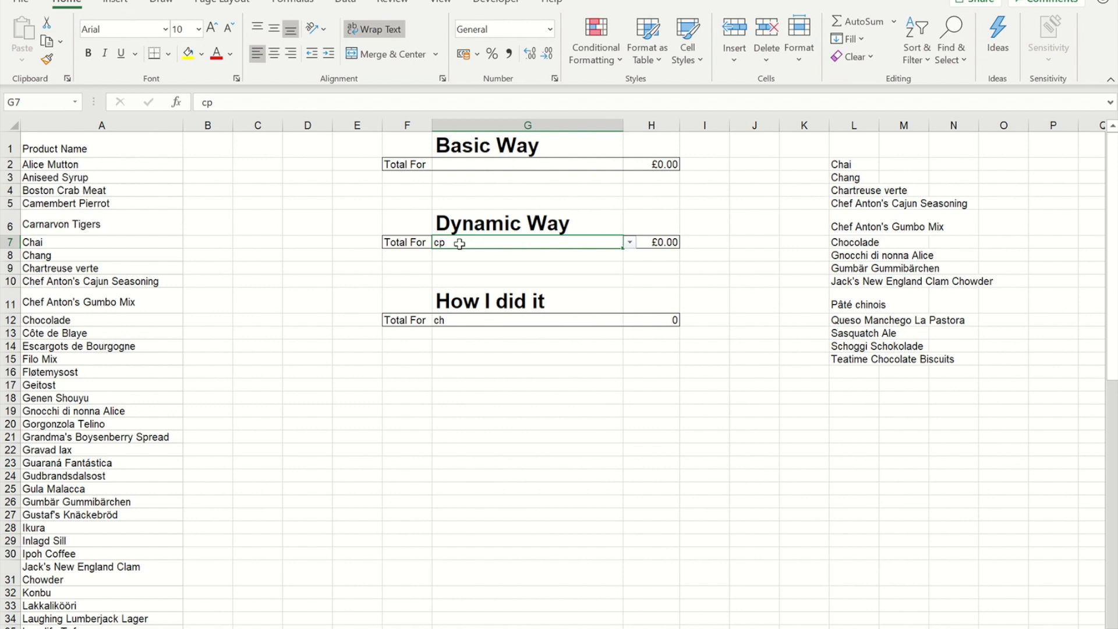
pyautogui.click(528, 320)
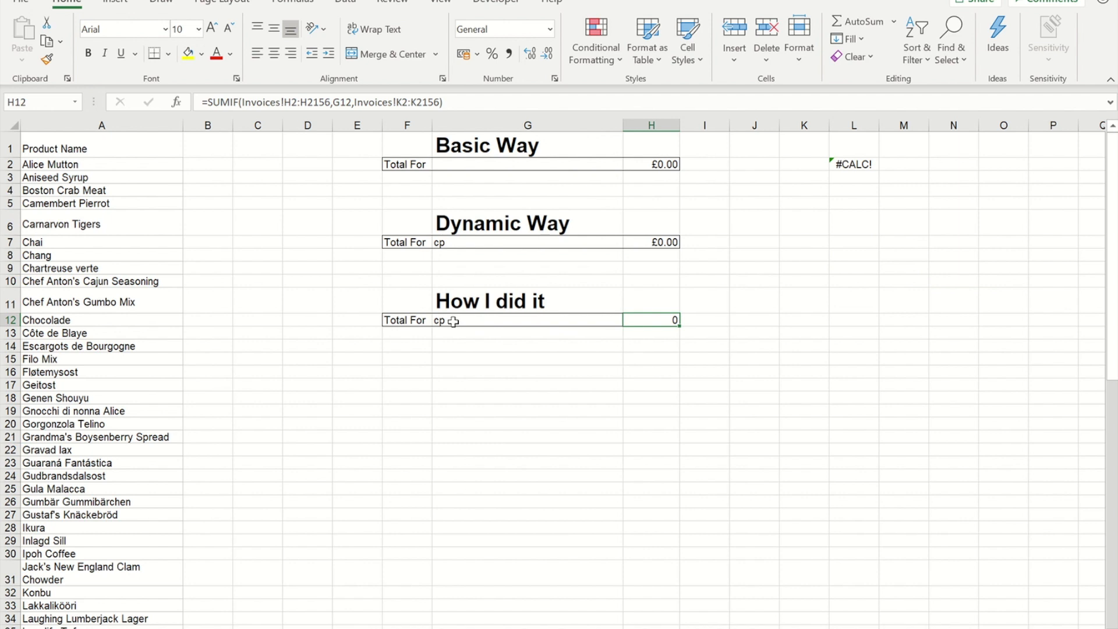
pyautogui.click(499, 319)
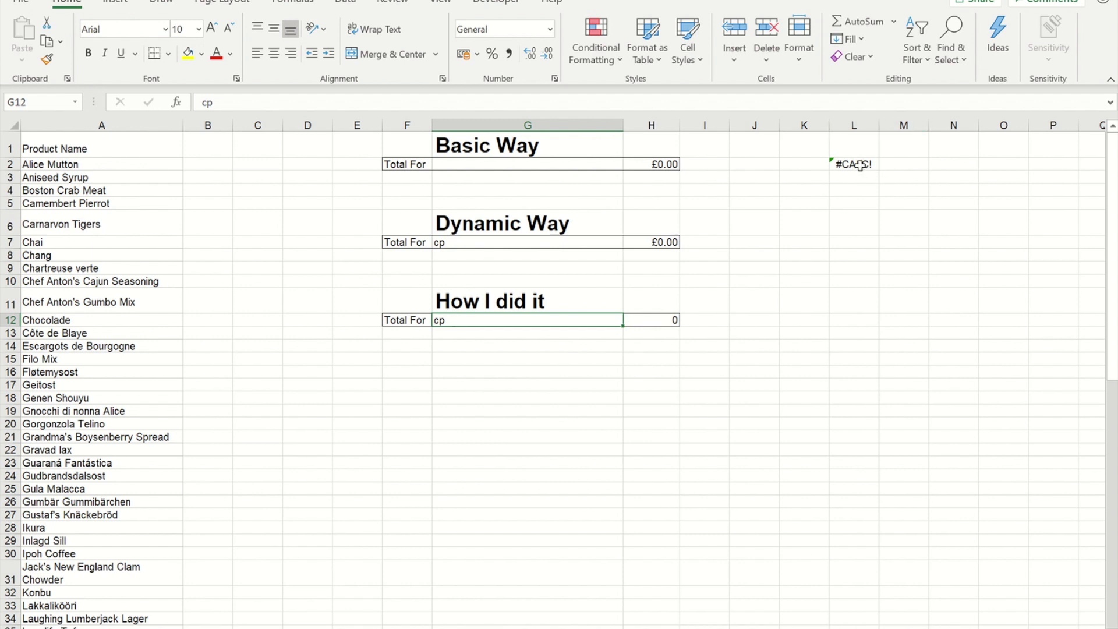
# Add "Not on List" as the FILTER if_empty argument in L2.
pyautogui.click(852, 164)
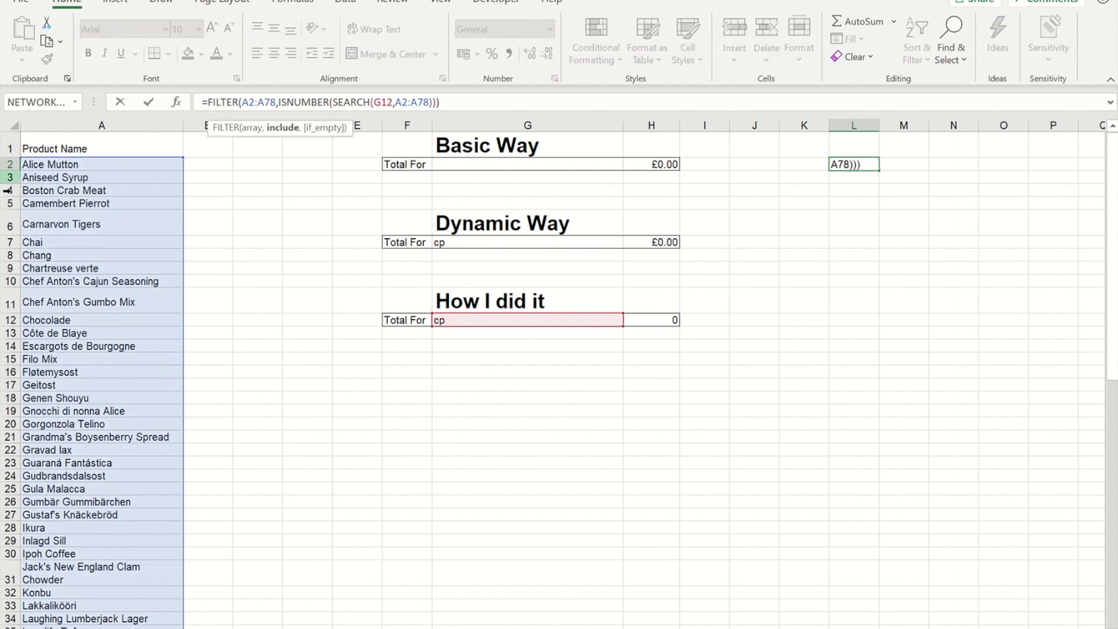
pyautogui.moveTo(325, 133)
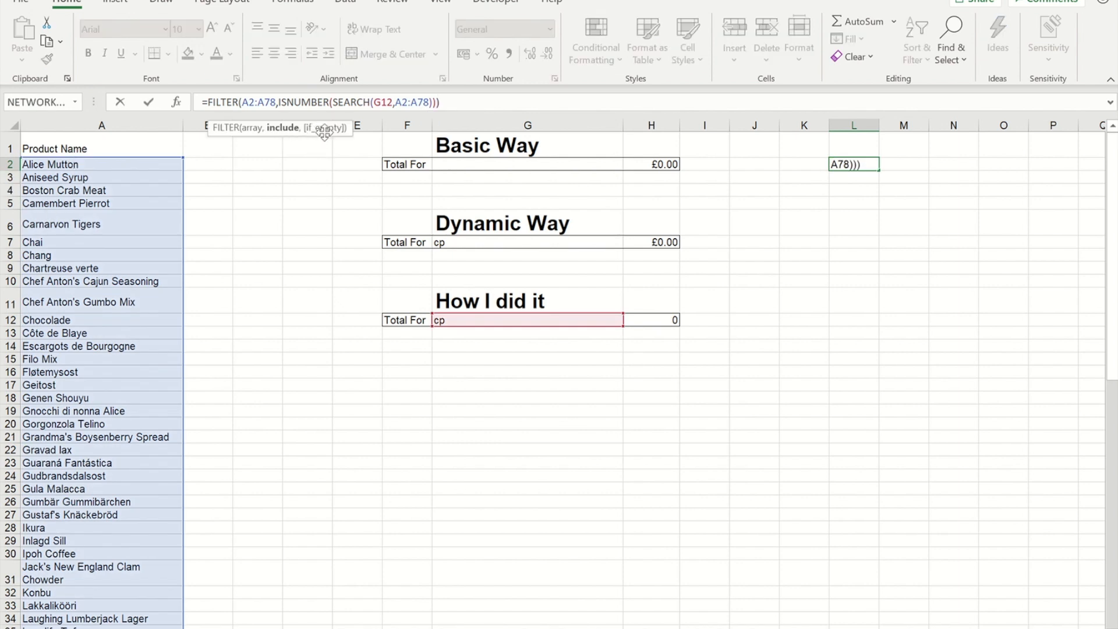
pyautogui.write(',')
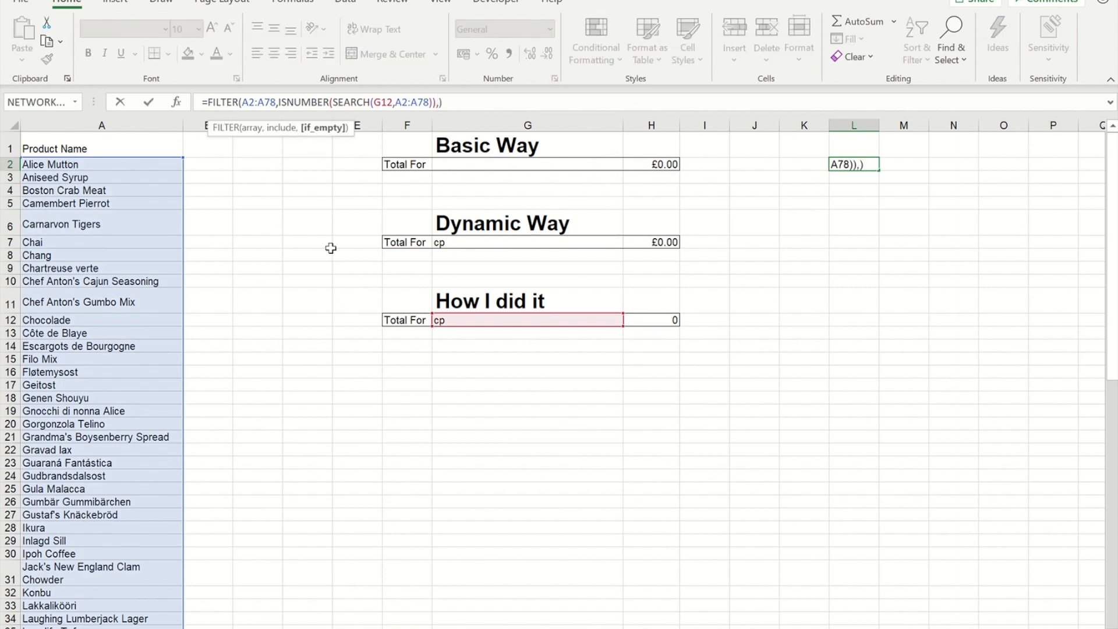
pyautogui.write('"Not on L')
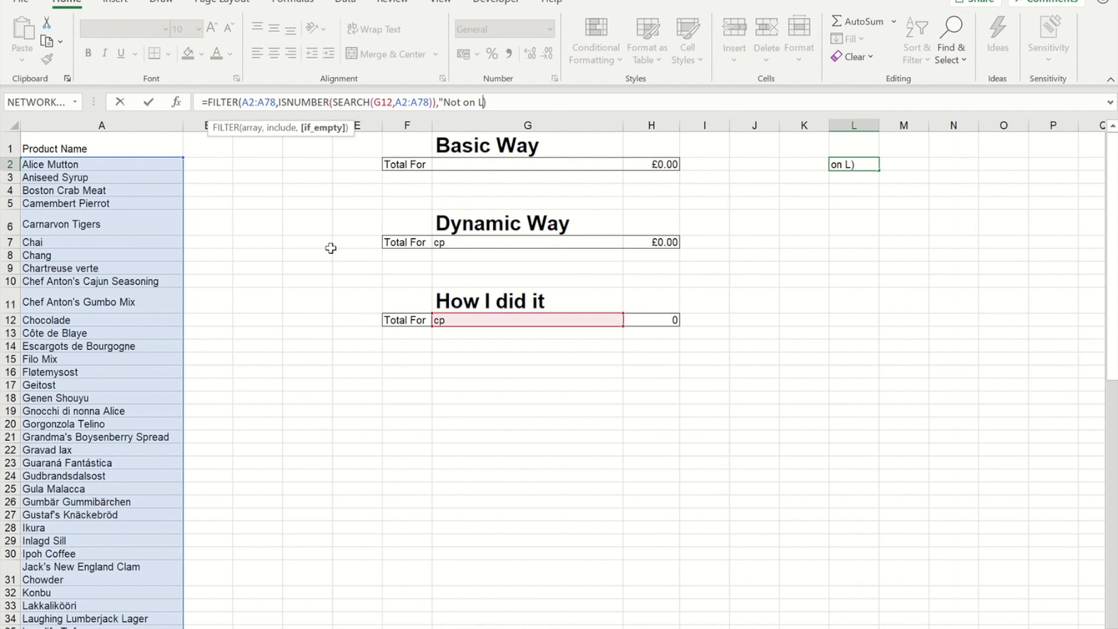
pyautogui.write('ist")')
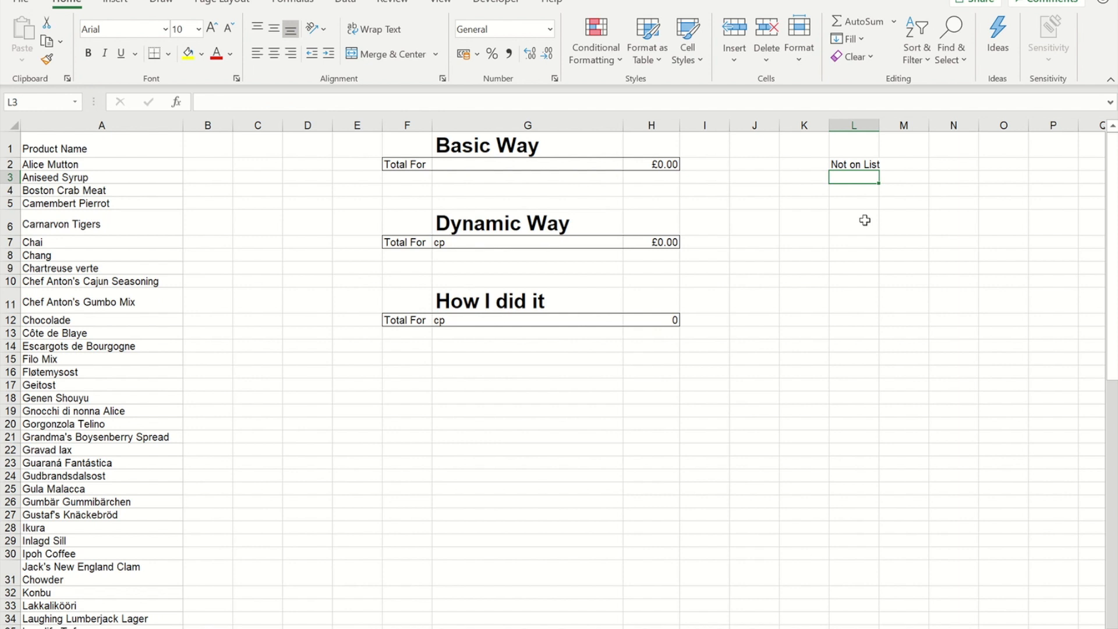
# Select G12 to clear its search text.
pyautogui.click(527, 320)
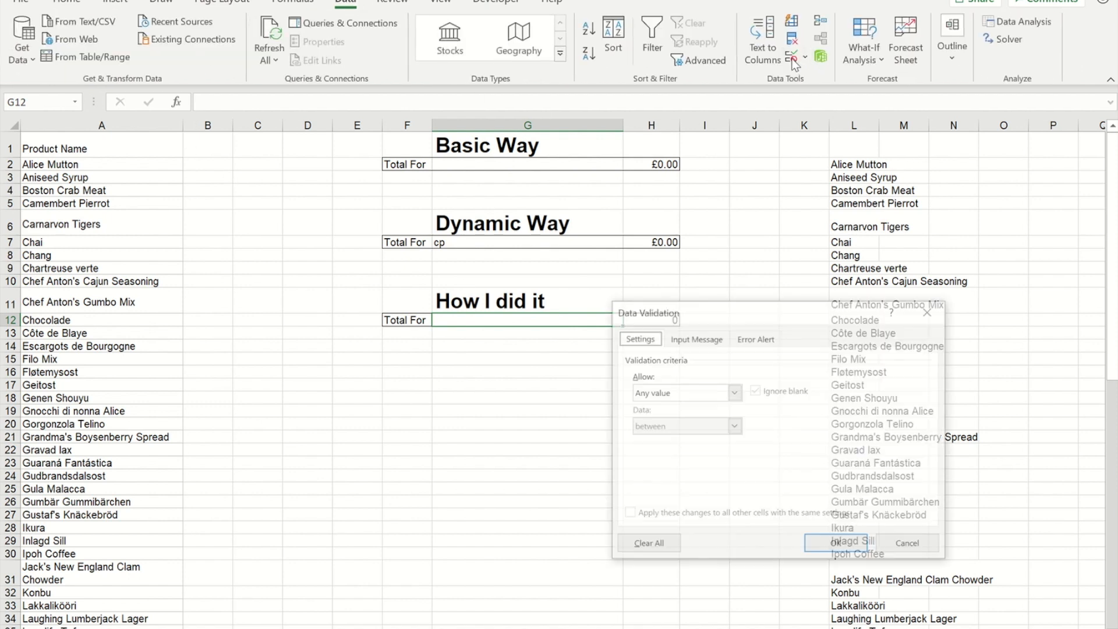
# Give G12 list validation sourced from the spill range =$L$2#, then open its dropdown.
pyautogui.click(731, 392)
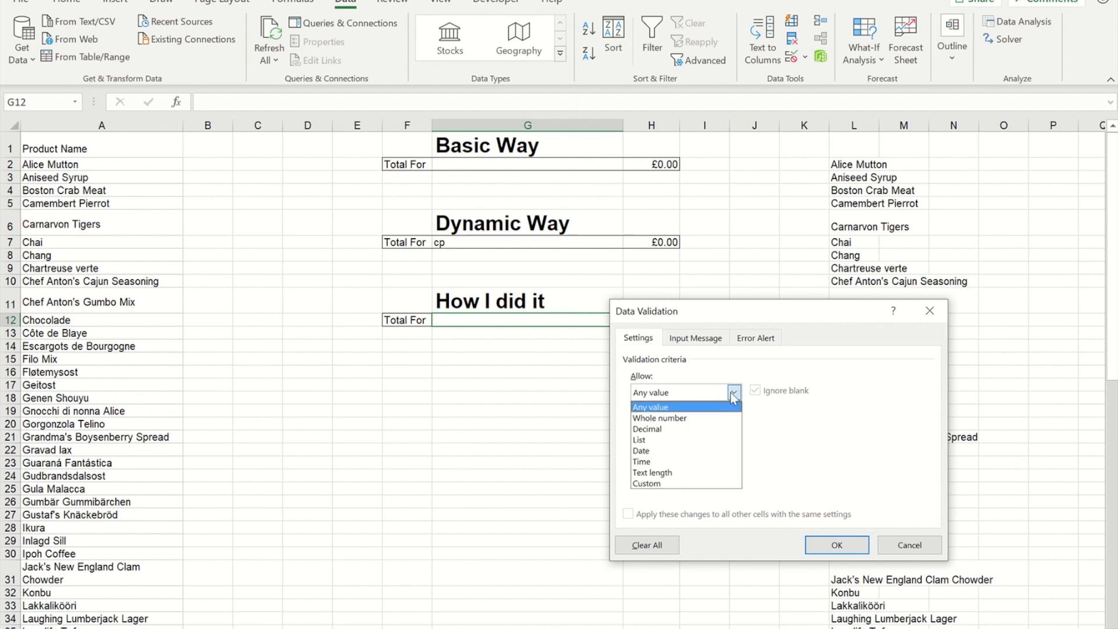
pyautogui.click(638, 440)
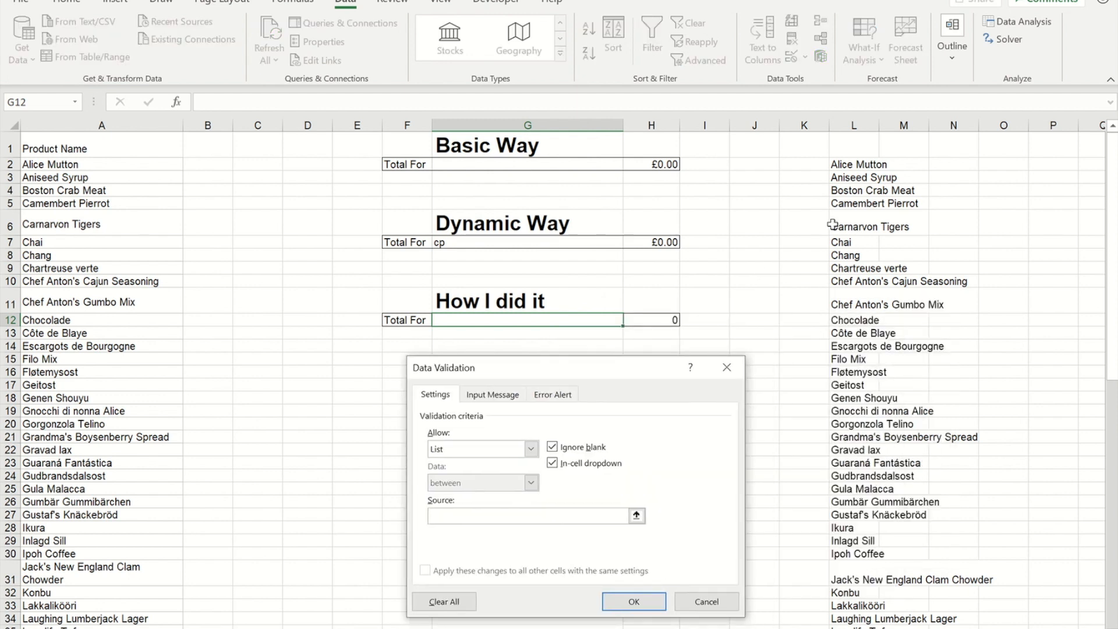
pyautogui.click(531, 514)
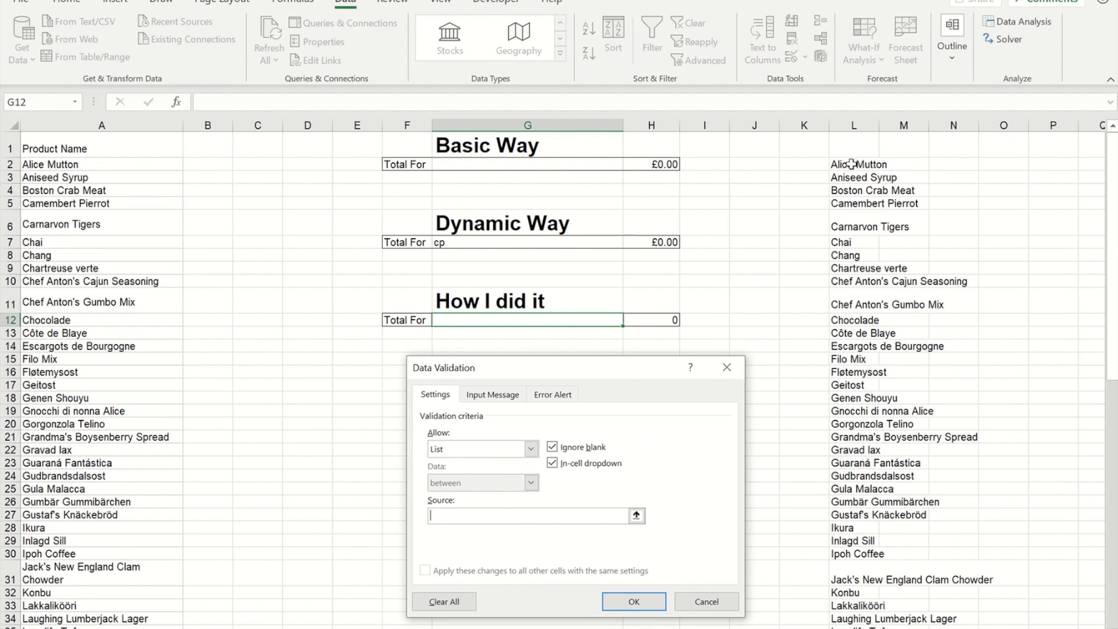
pyautogui.click(853, 164)
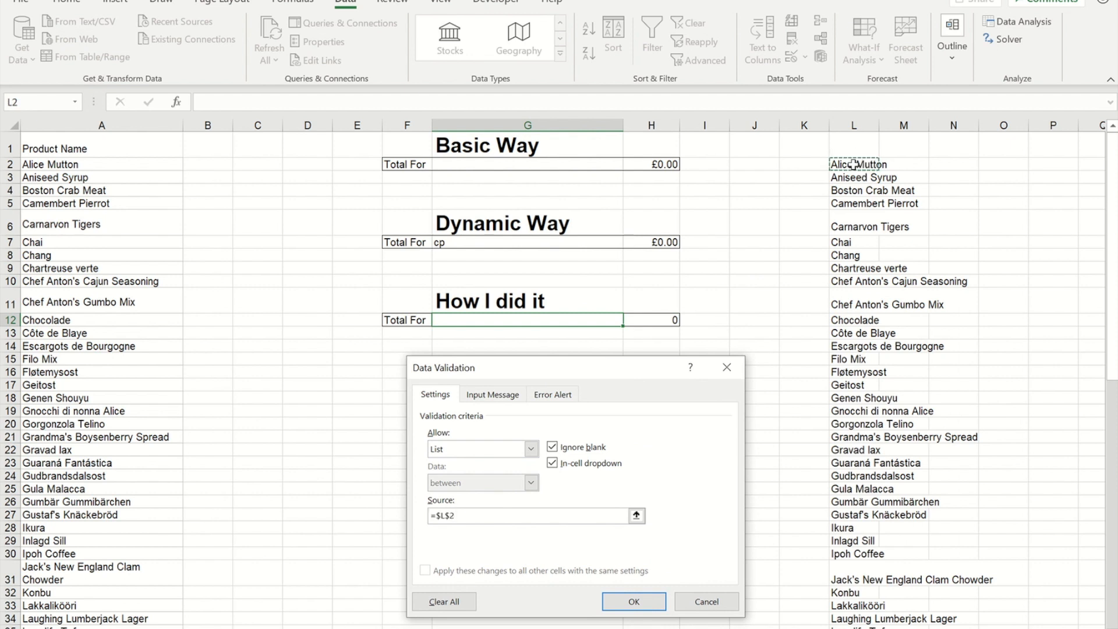
pyautogui.write('#')
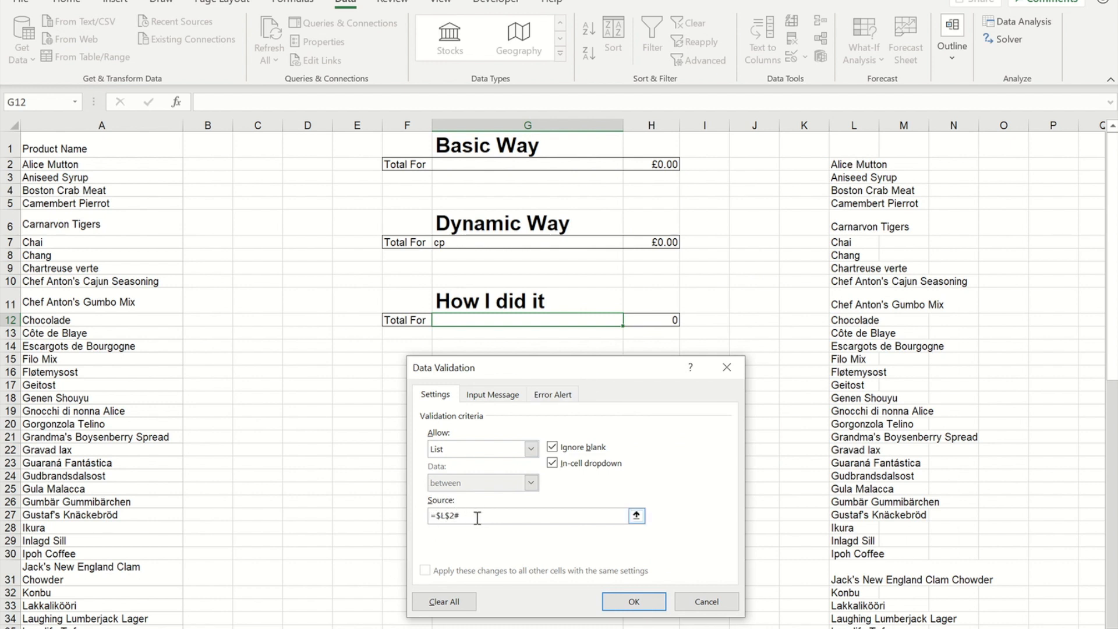
pyautogui.click(632, 601)
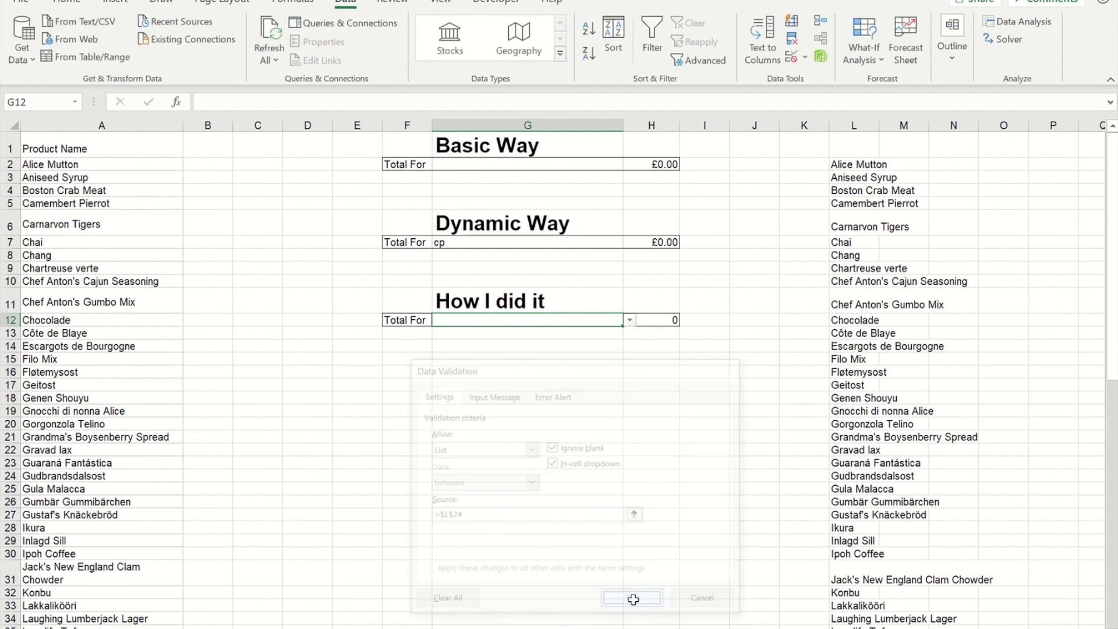
pyautogui.click(630, 598)
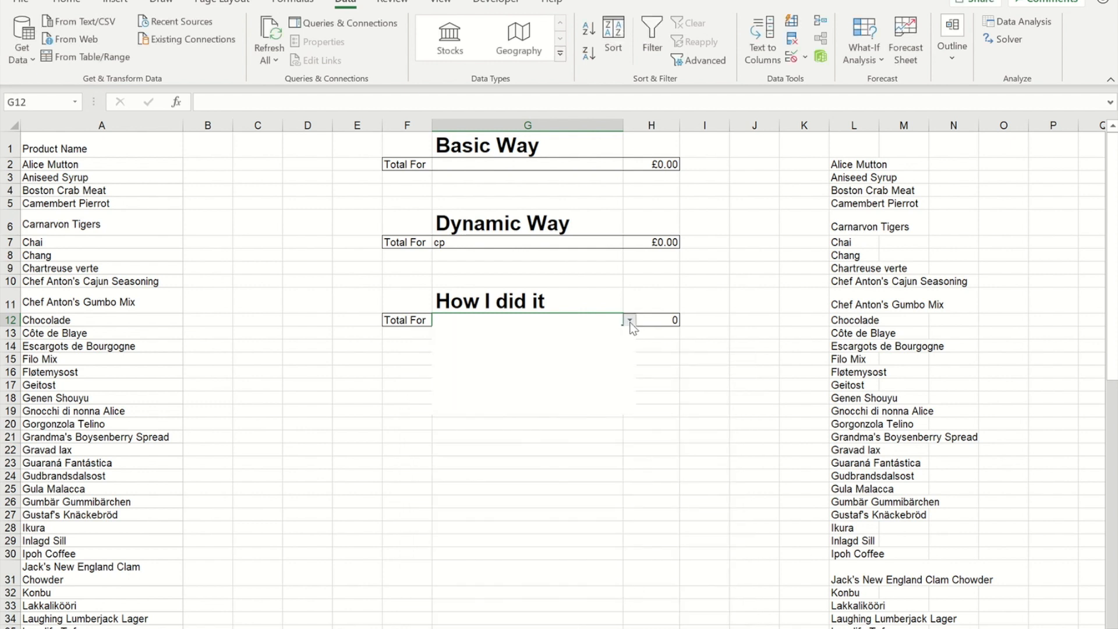
# Type 'ch' in G12 and cancel the validation error rejecting it.
pyautogui.click(628, 320)
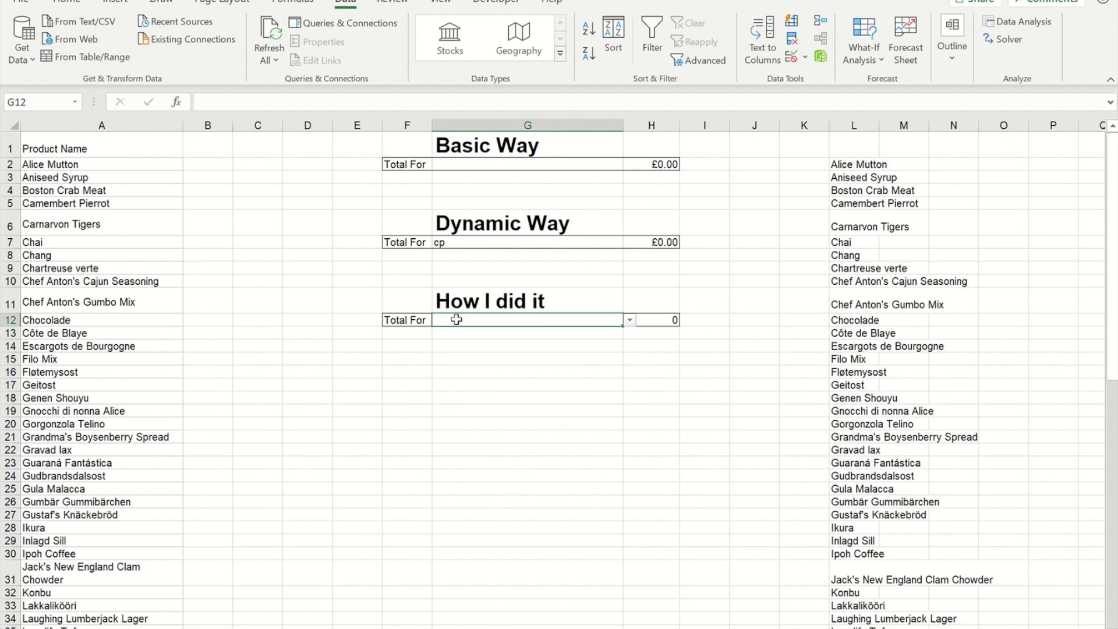
pyautogui.write('c')
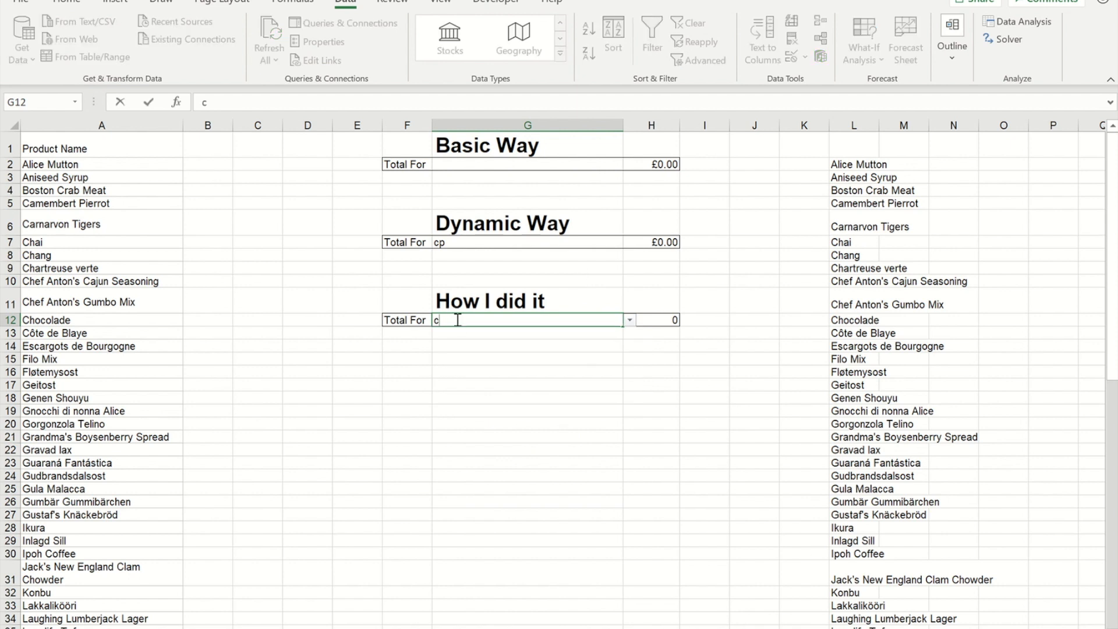
pyautogui.write('h')
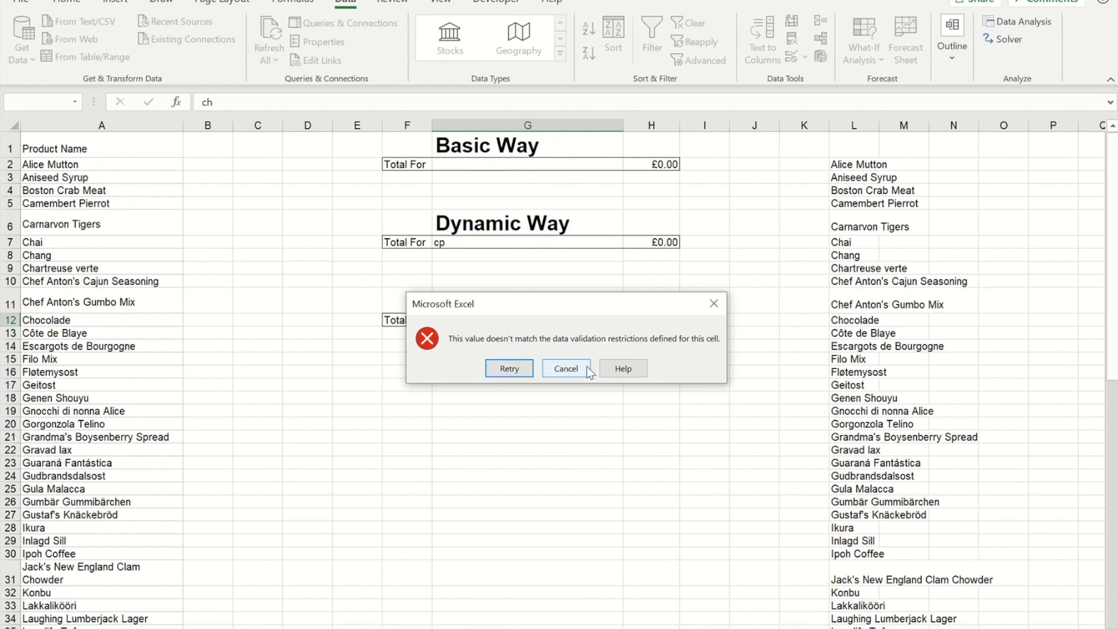
pyautogui.click(565, 368)
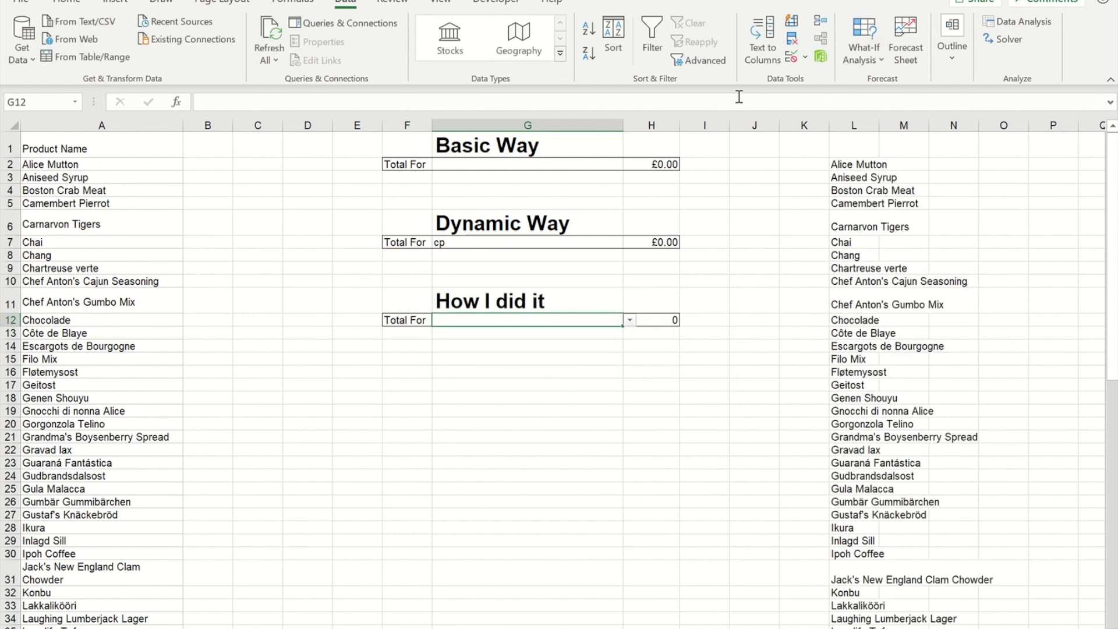
pyautogui.click(804, 60)
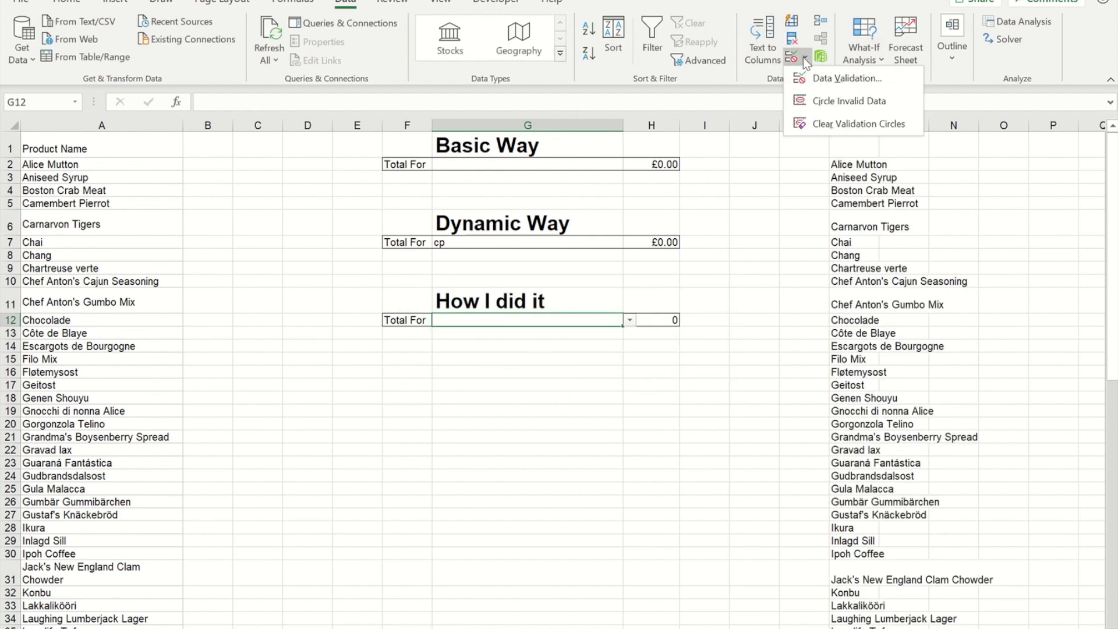
# Turn off G12's invalid-data error alert, then type 'c' in G12.
pyautogui.click(848, 78)
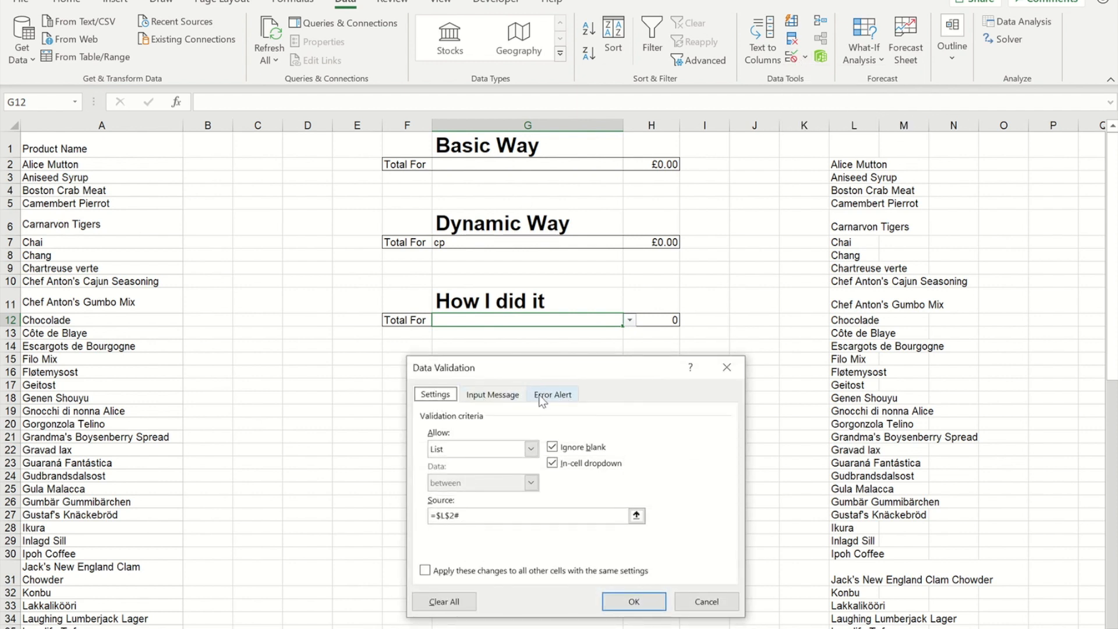
pyautogui.click(552, 393)
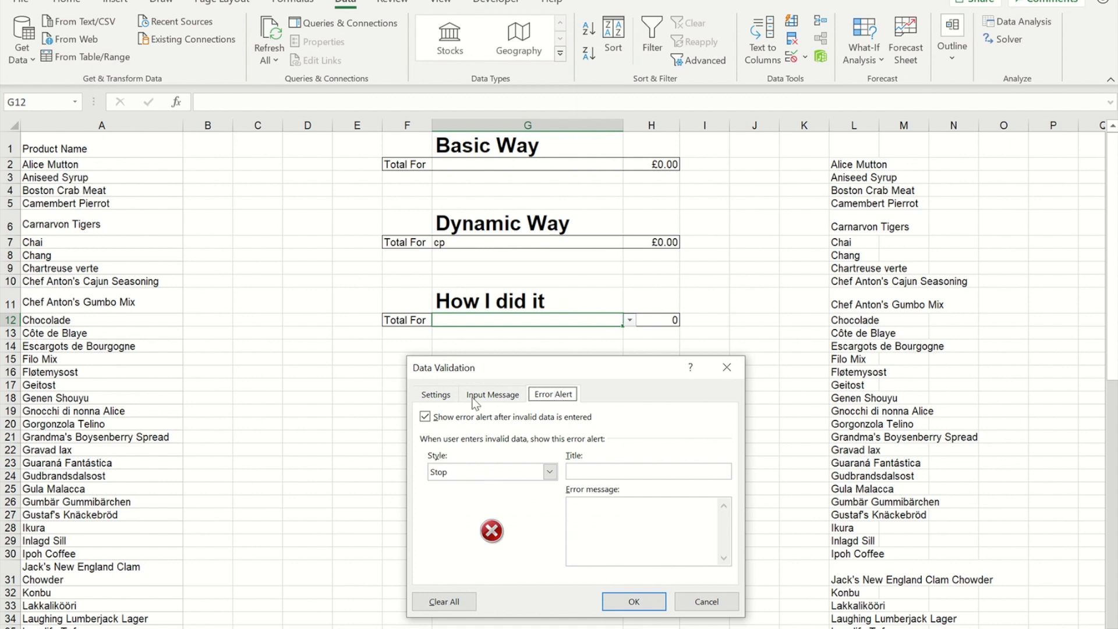
pyautogui.click(425, 417)
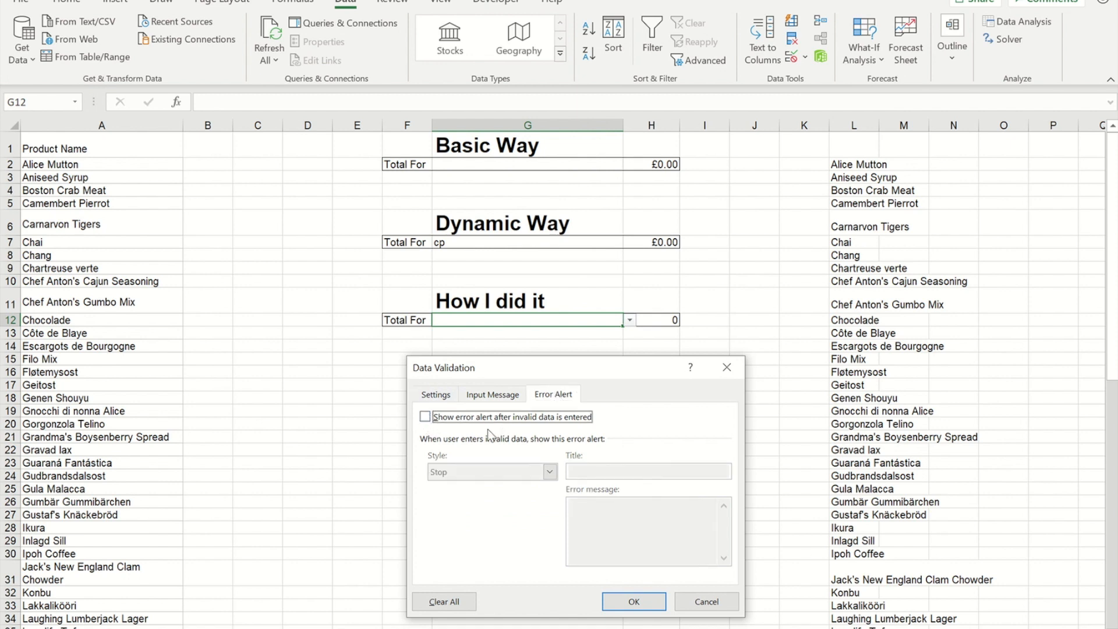
pyautogui.click(633, 601)
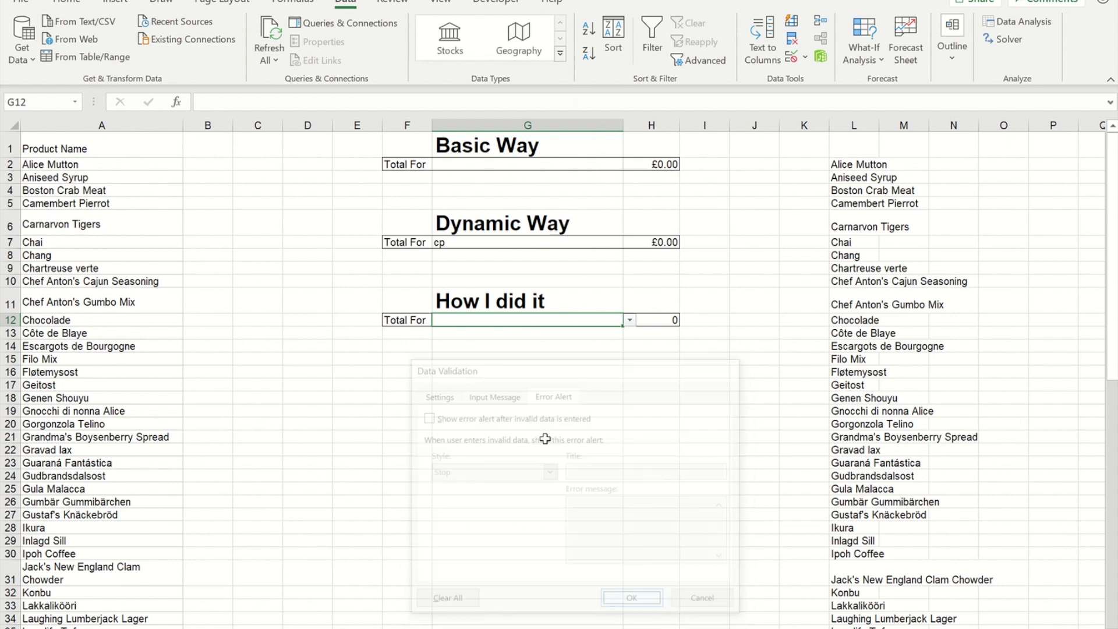
pyautogui.write('c')
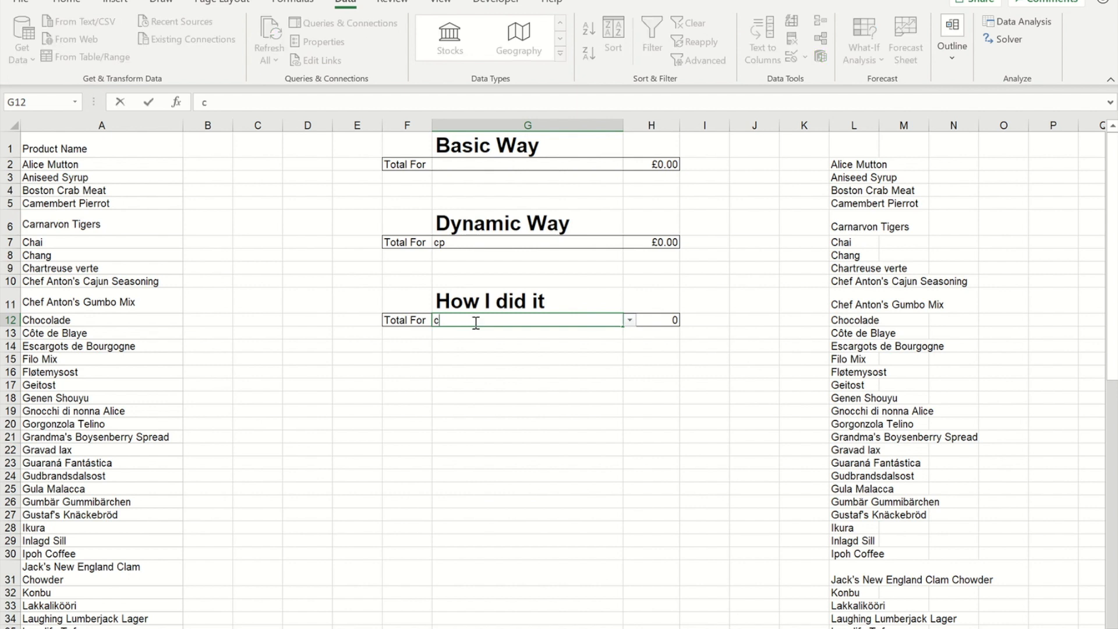
# Search 'ch' in G12 to list matching products in its dropdown, then type 'gu'.
pyautogui.write('h')
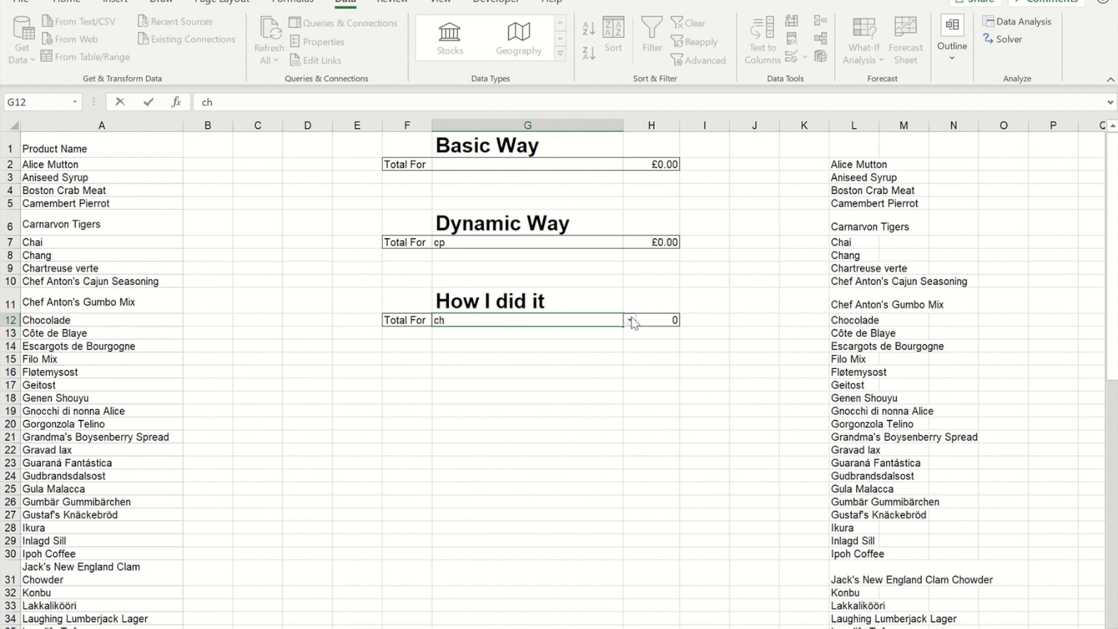
pyautogui.click(628, 319)
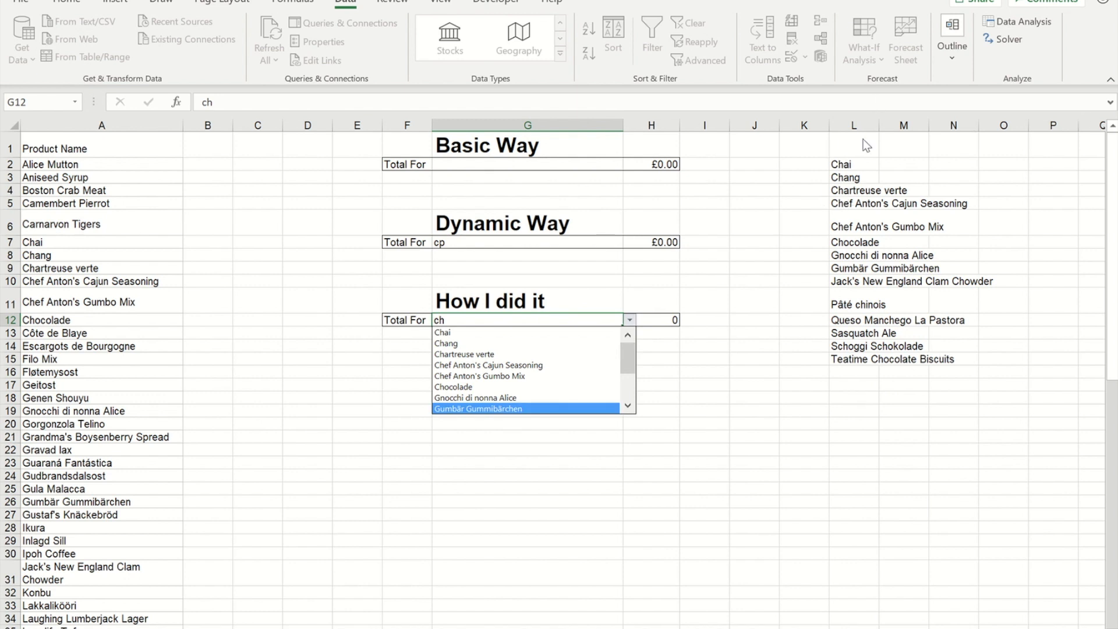
pyautogui.moveTo(606, 410)
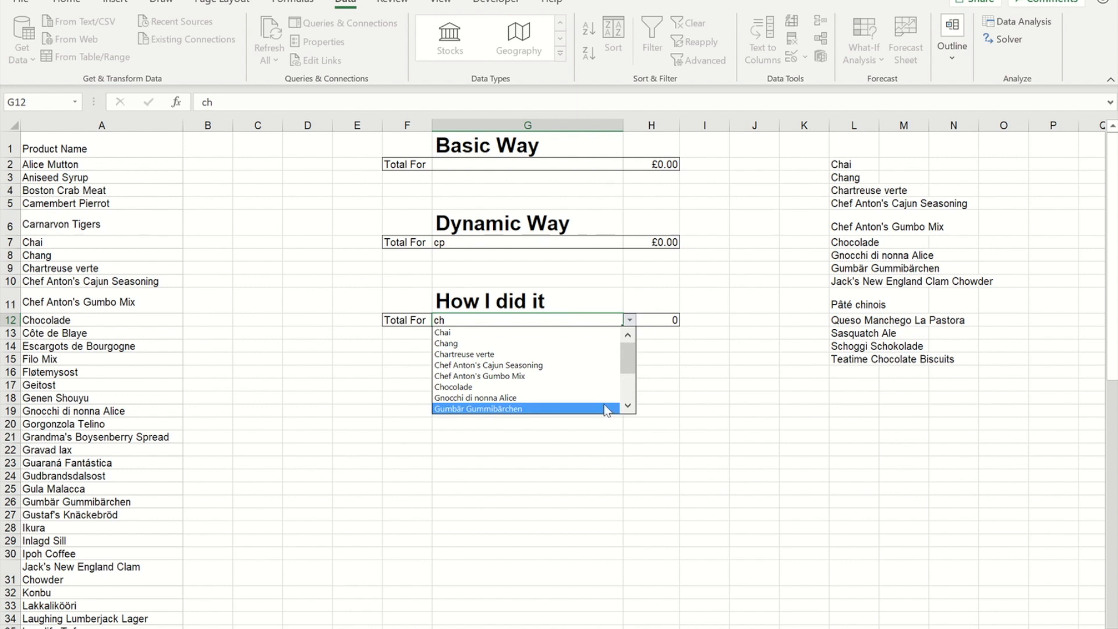
pyautogui.click(628, 336)
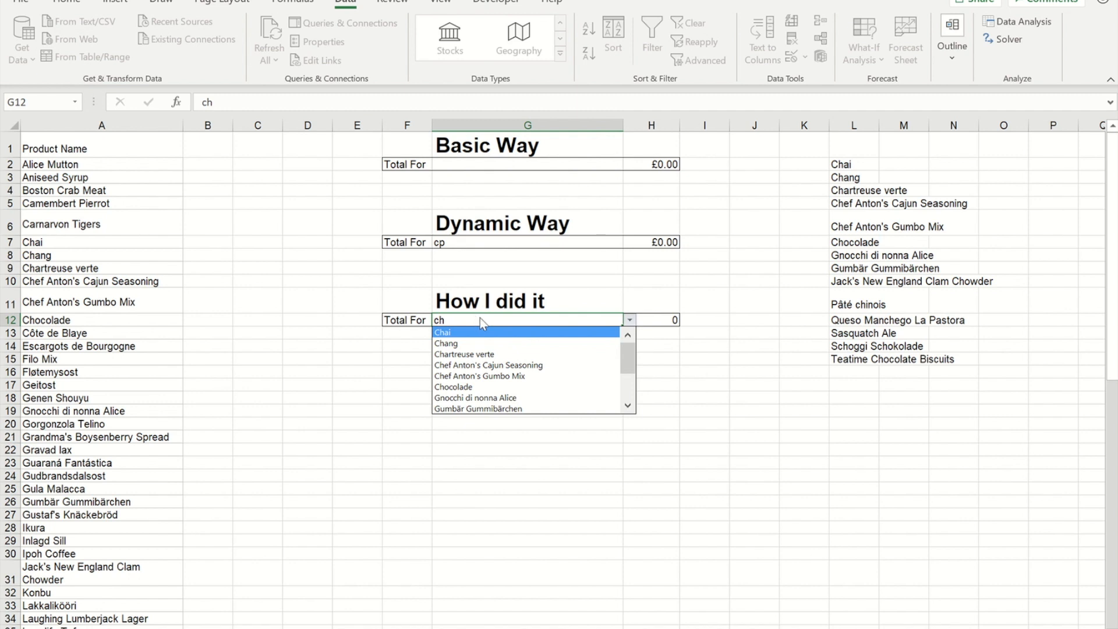
pyautogui.moveTo(475, 331)
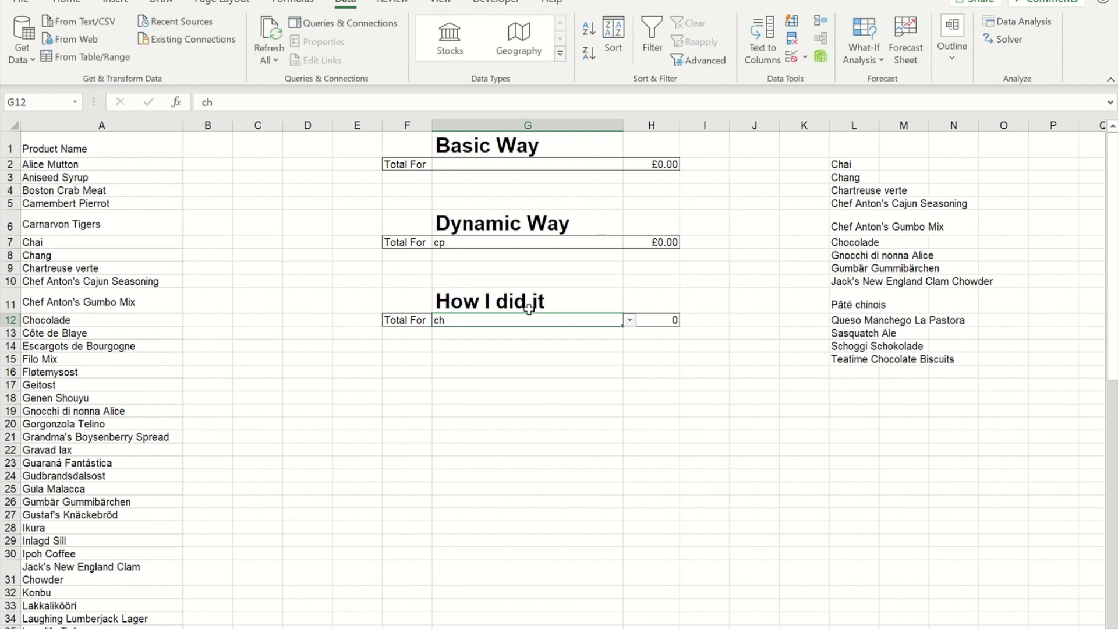
pyautogui.write('gu')
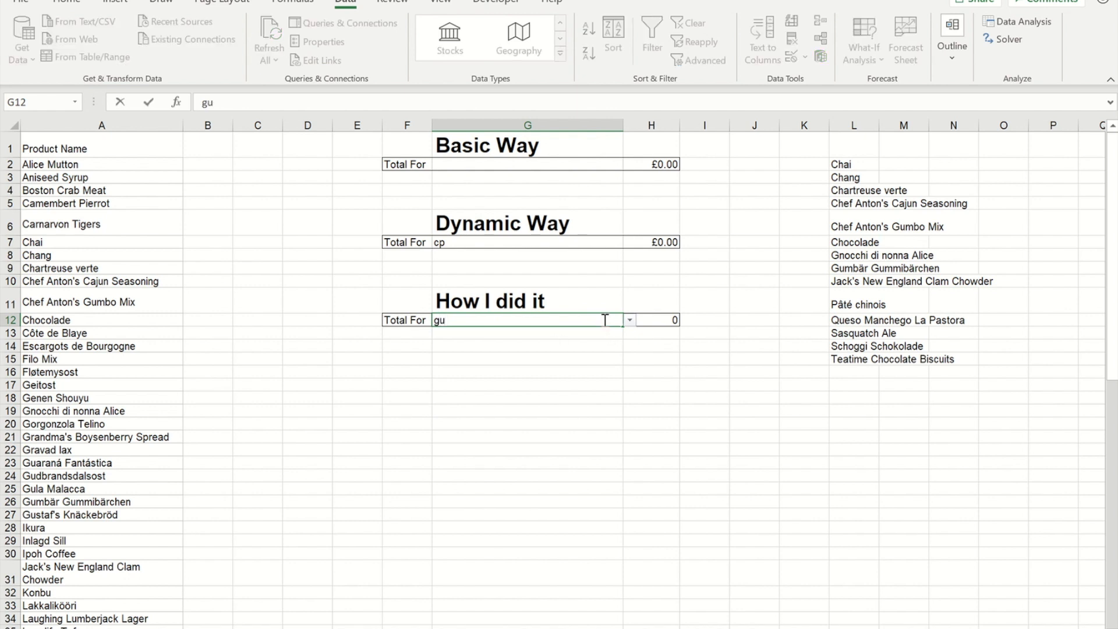
# Commit 'gu' in G12 to show seven products, Chef Anton's Gumbo Mix through Wimmers gute Semmelknödel.
pyautogui.click(628, 320)
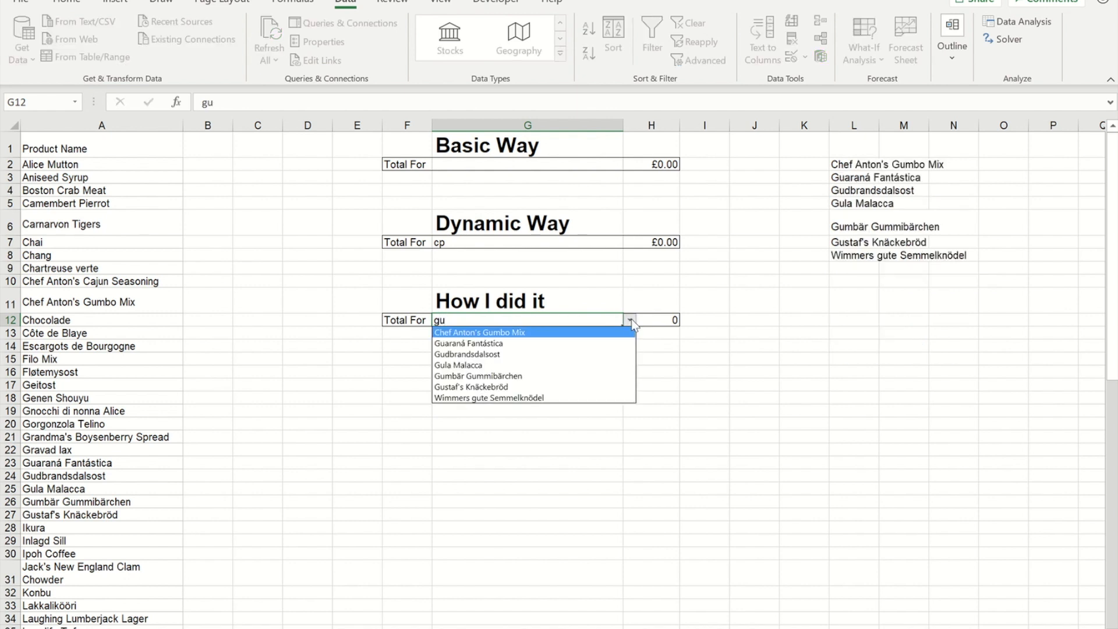
pyautogui.moveTo(538, 355)
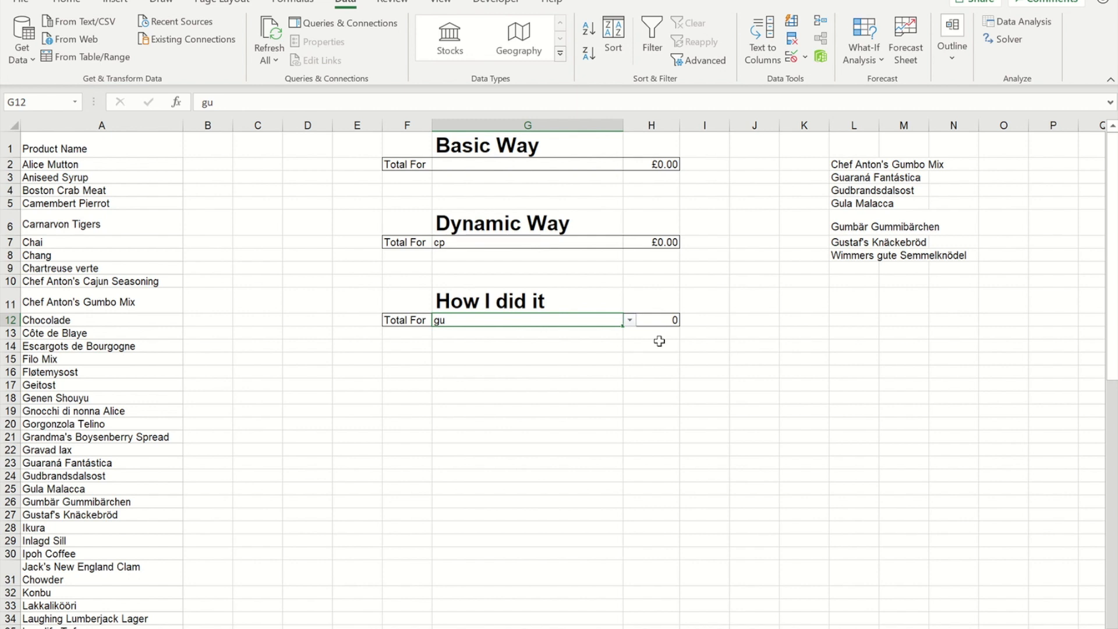
pyautogui.moveTo(476, 350)
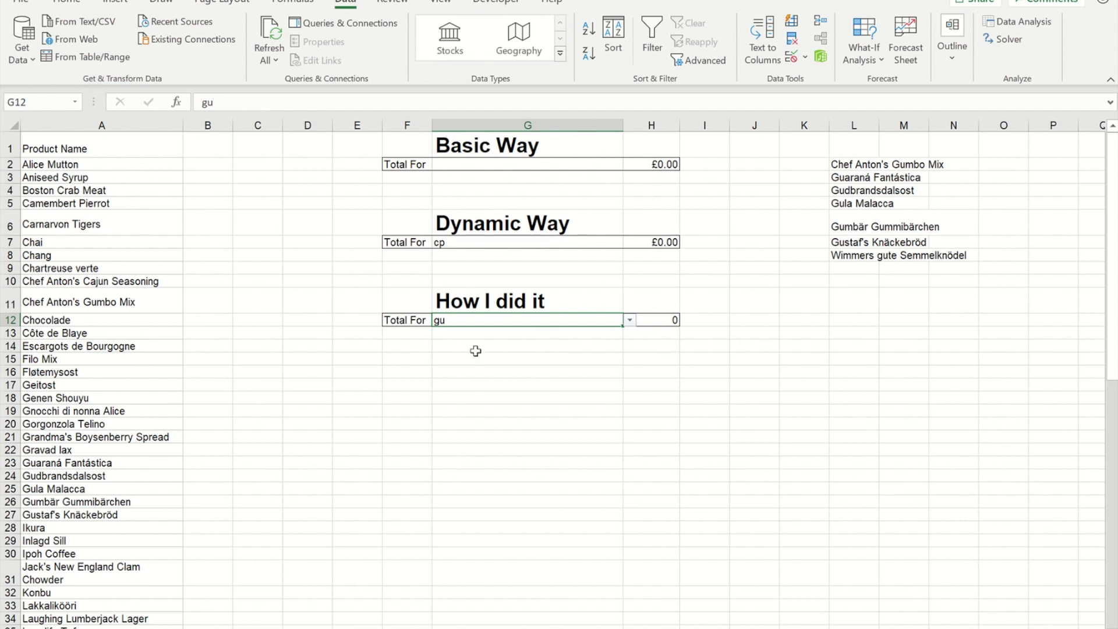